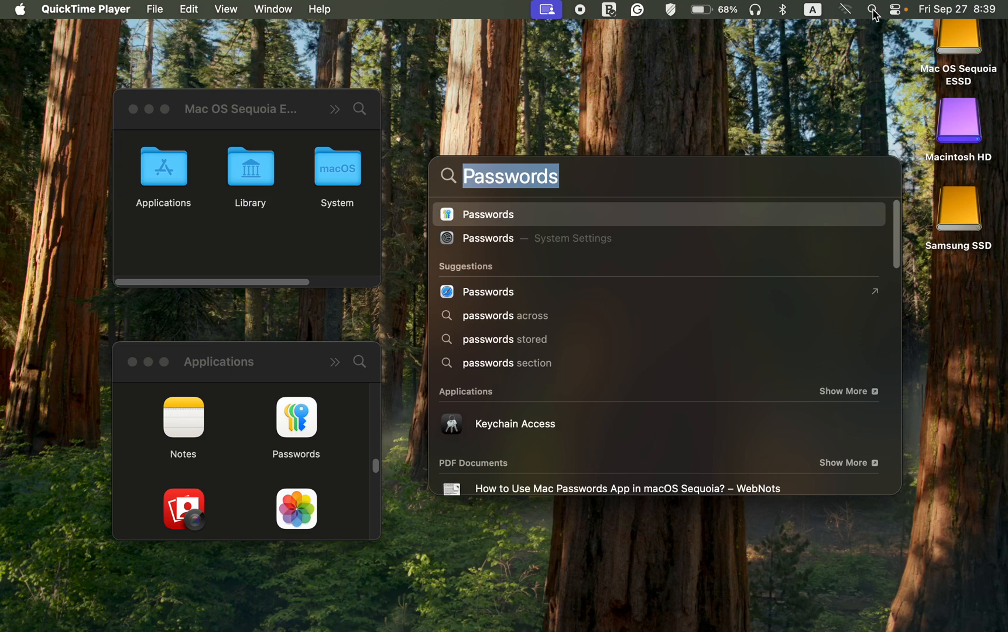
Launch the Passwords app from Spotlight to list all saved passwords
left_click(487, 215)
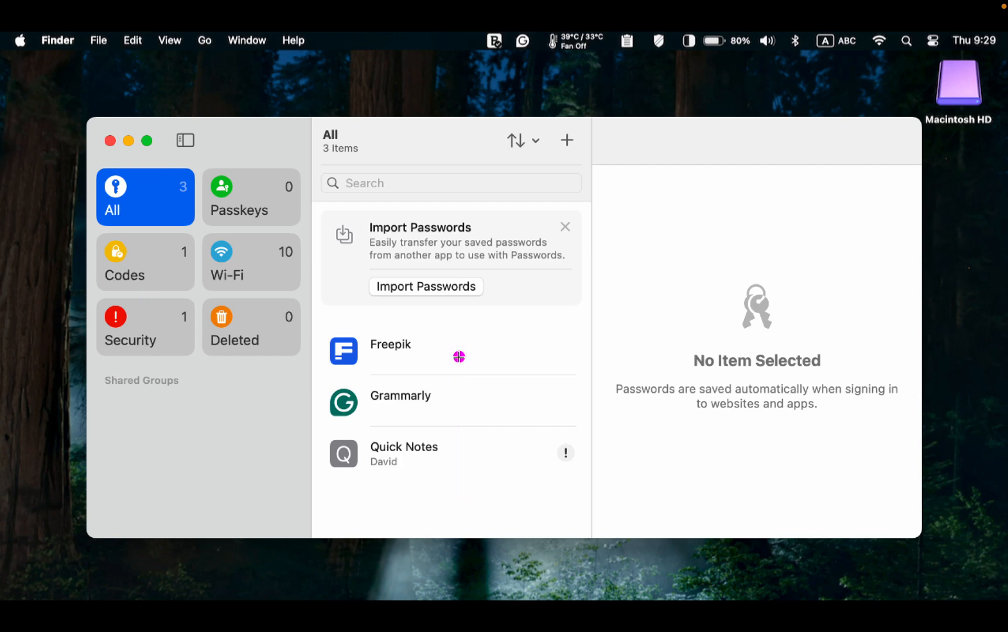
Select the Freepik entry to show its details and current verification code
left_click(453, 352)
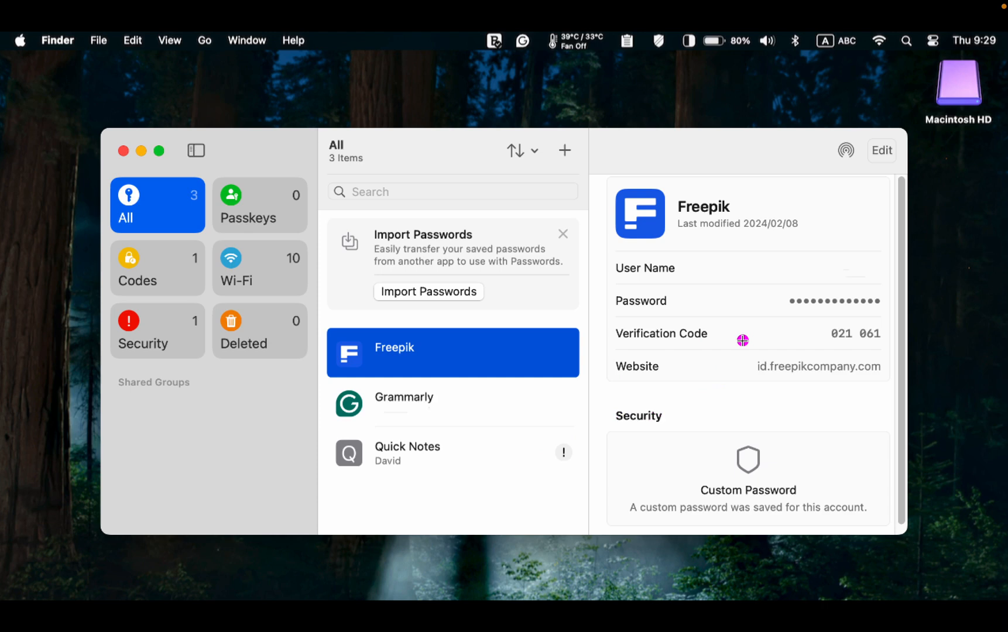
mouse_move(742, 301)
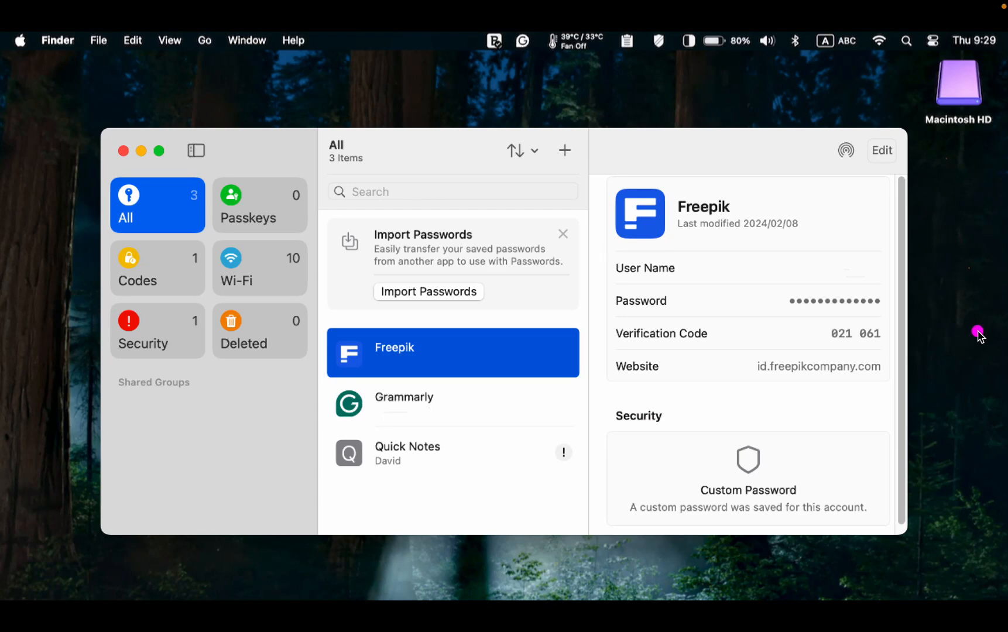
mouse_move(898, 340)
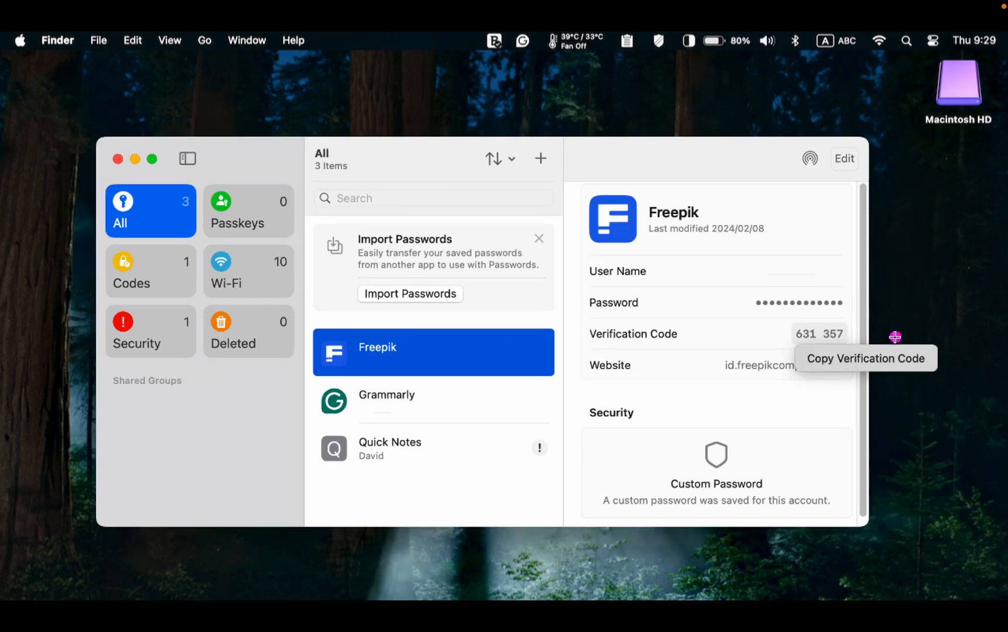
mouse_move(918, 305)
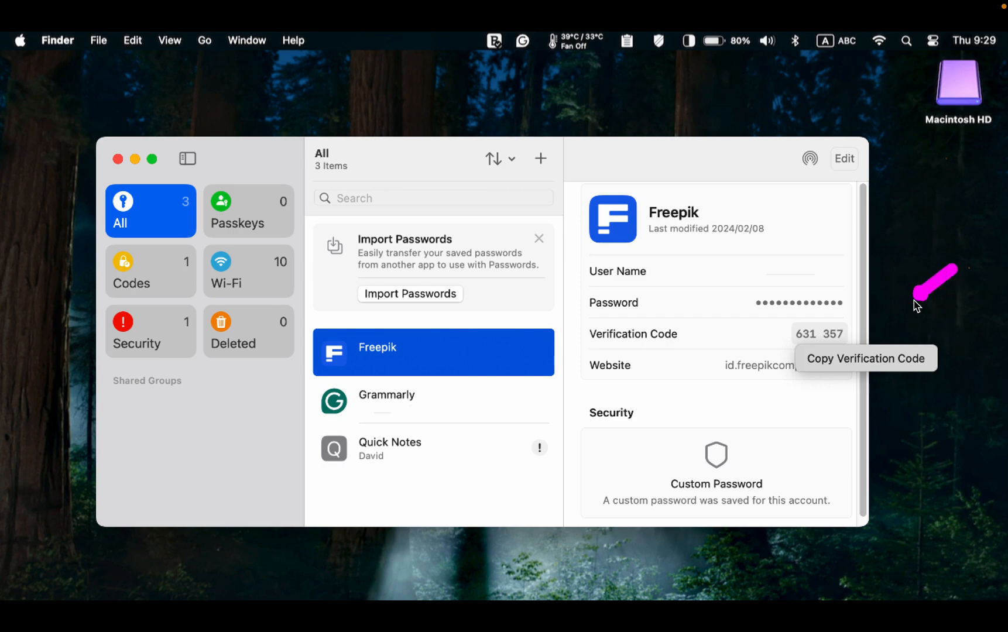
mouse_move(893, 339)
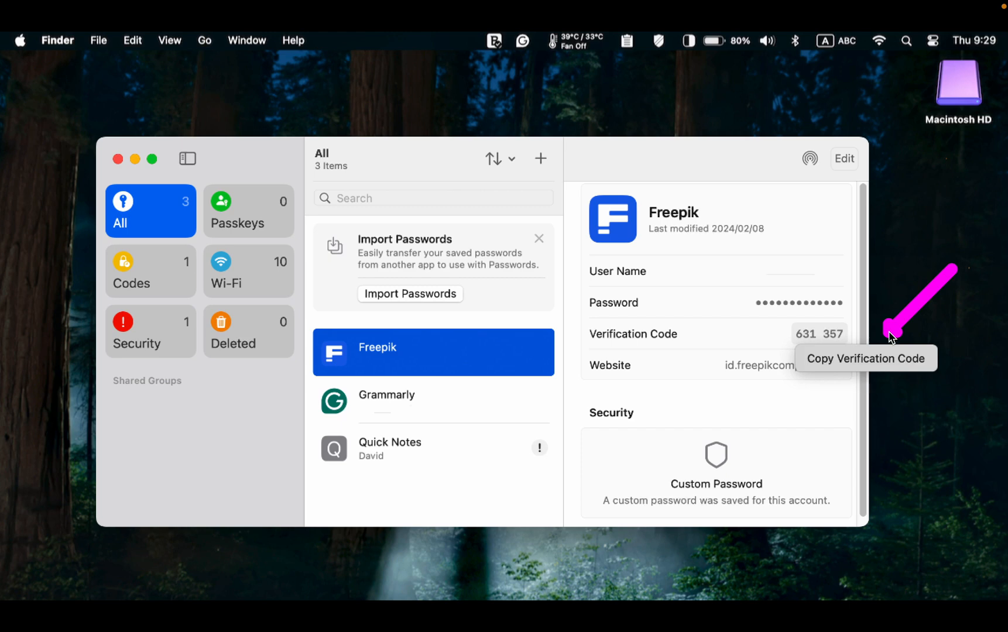
mouse_move(803, 215)
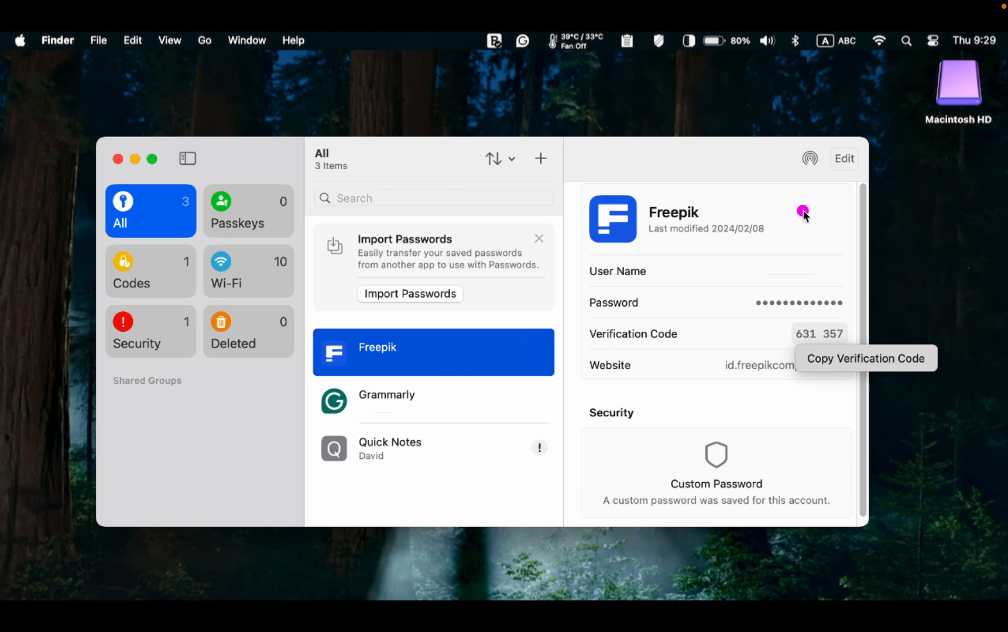
mouse_move(861, 127)
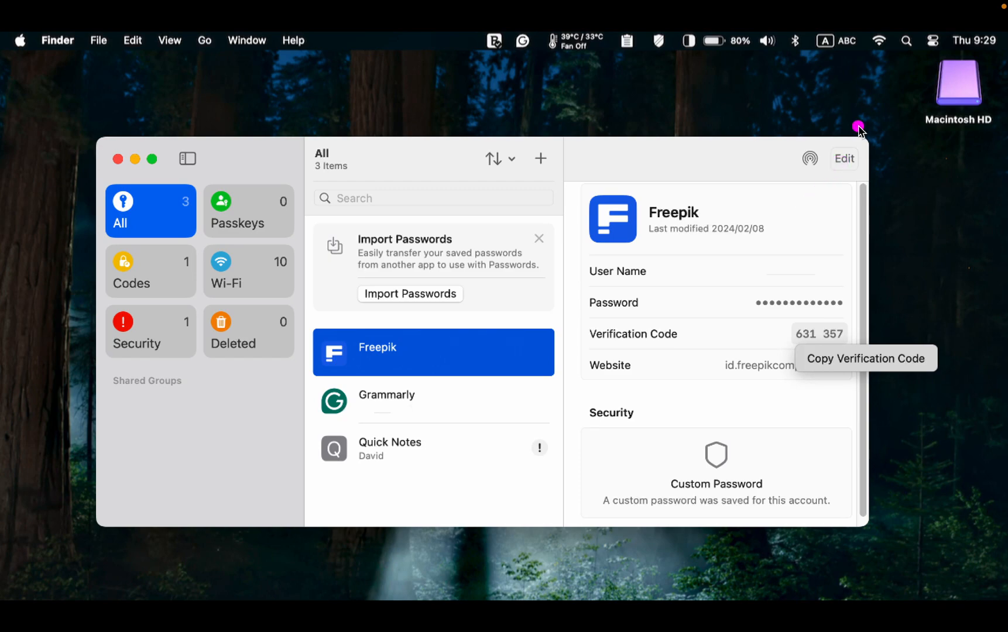
left_click(844, 158)
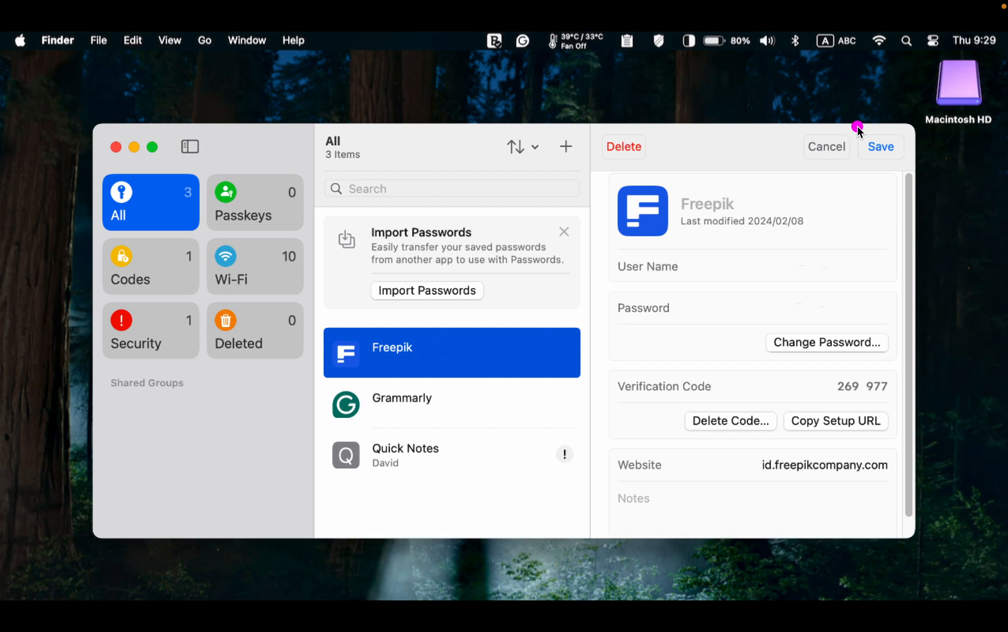
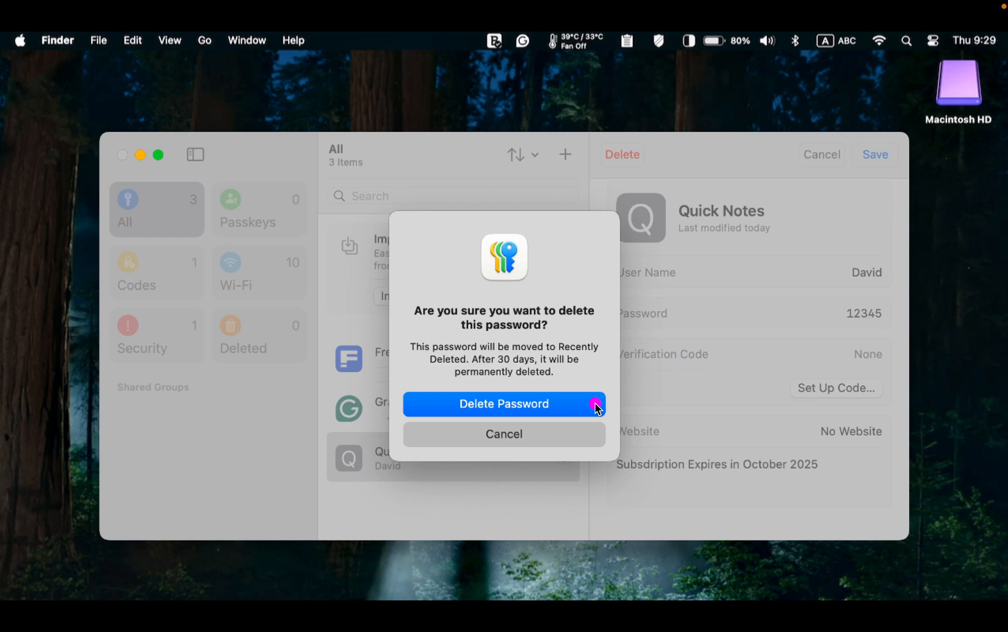
Confirm deleting the Quick Notes password, leaving Freepik and Grammarly in All
left_click(503, 404)
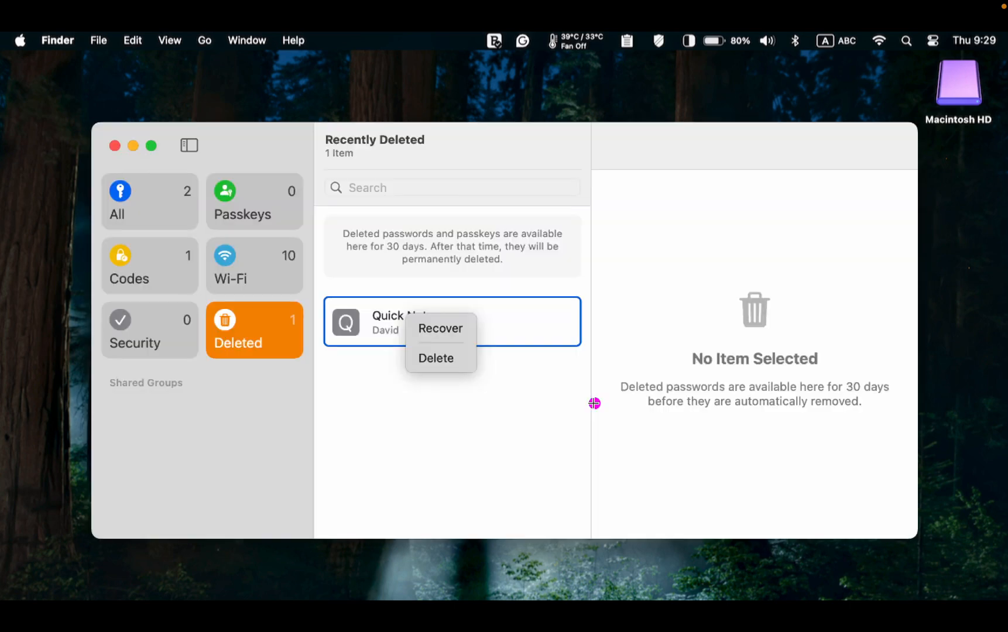
mouse_move(573, 361)
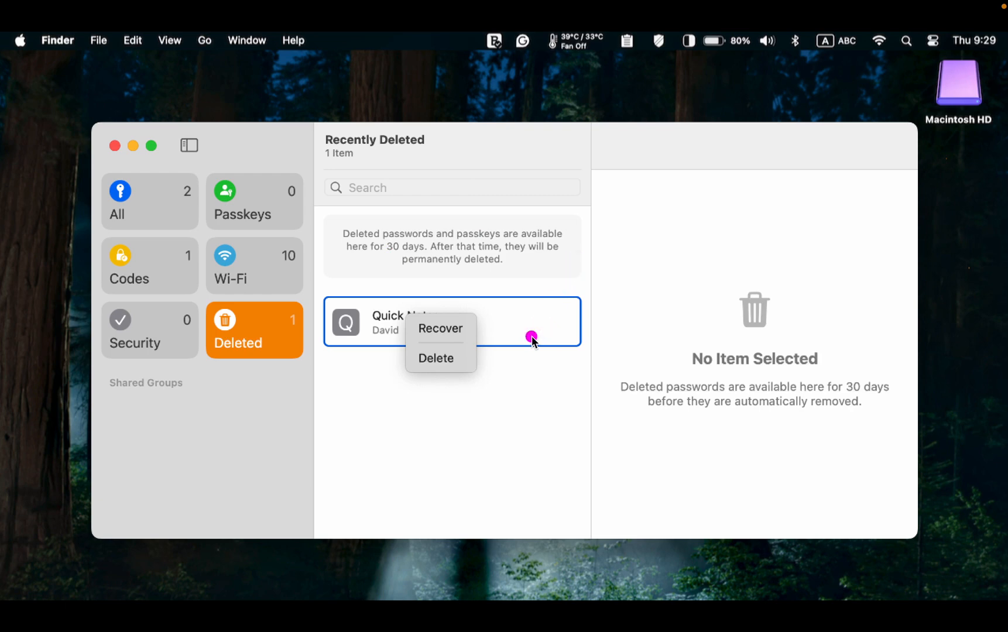
mouse_move(540, 314)
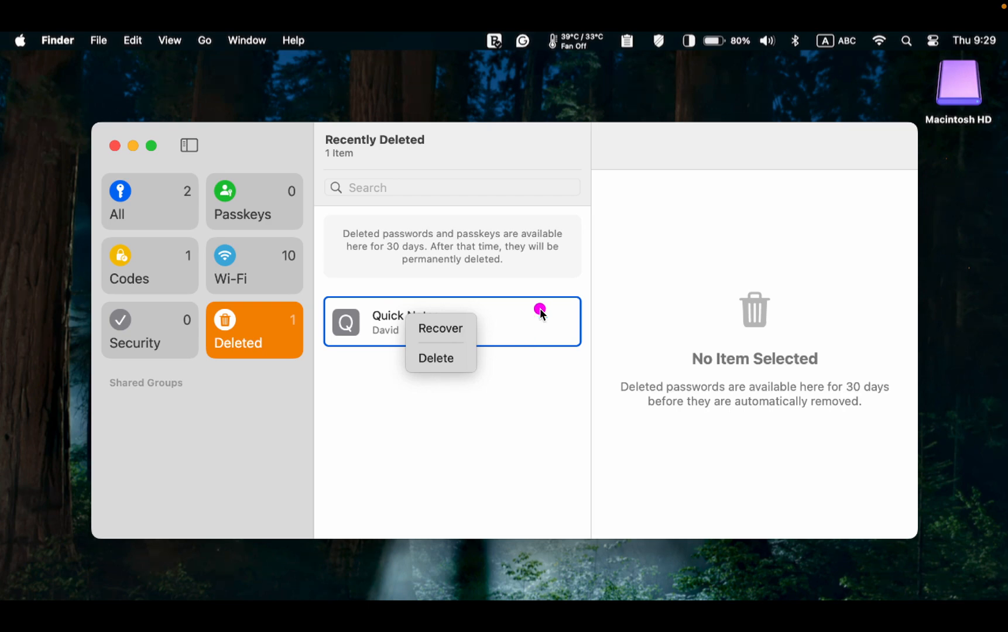
mouse_move(464, 346)
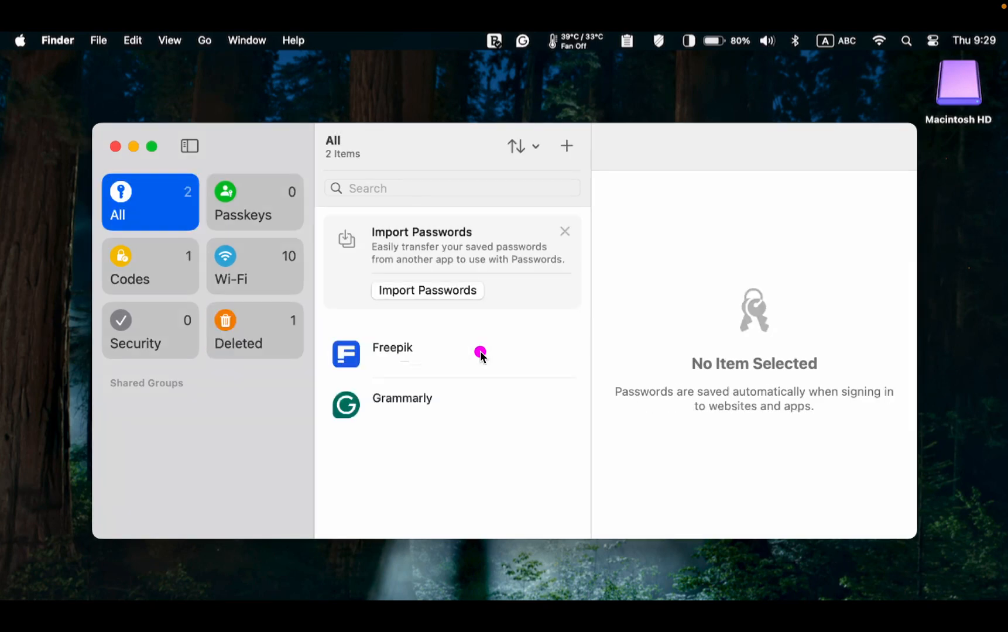
mouse_move(470, 309)
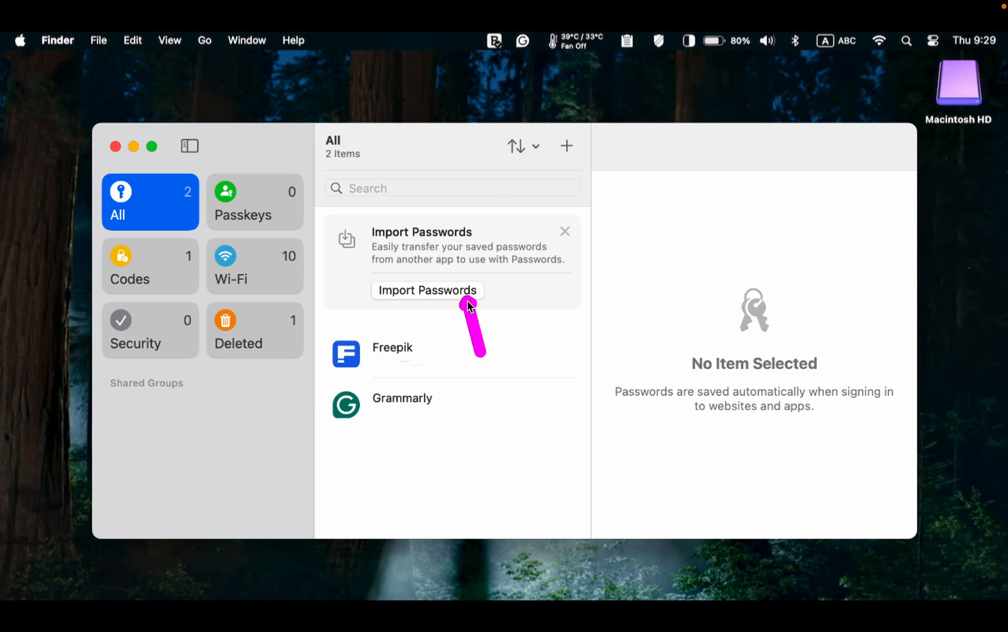
Start importing passwords from another app via the banner's Import Passwords button
left_click(428, 290)
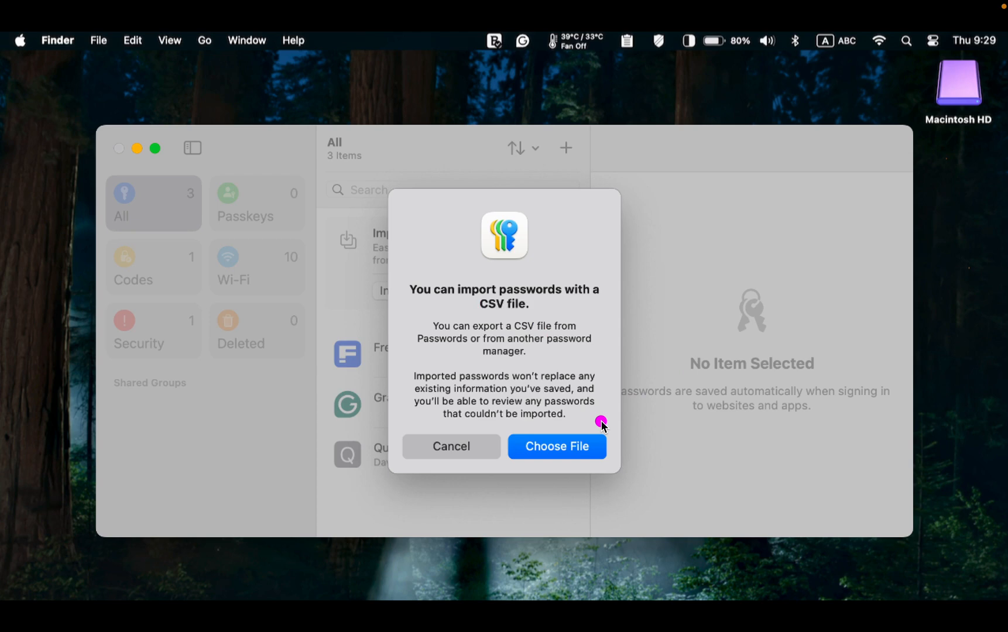
Dismiss the CSV import prompt and show the Codes category with Freepik's code
left_click(132, 270)
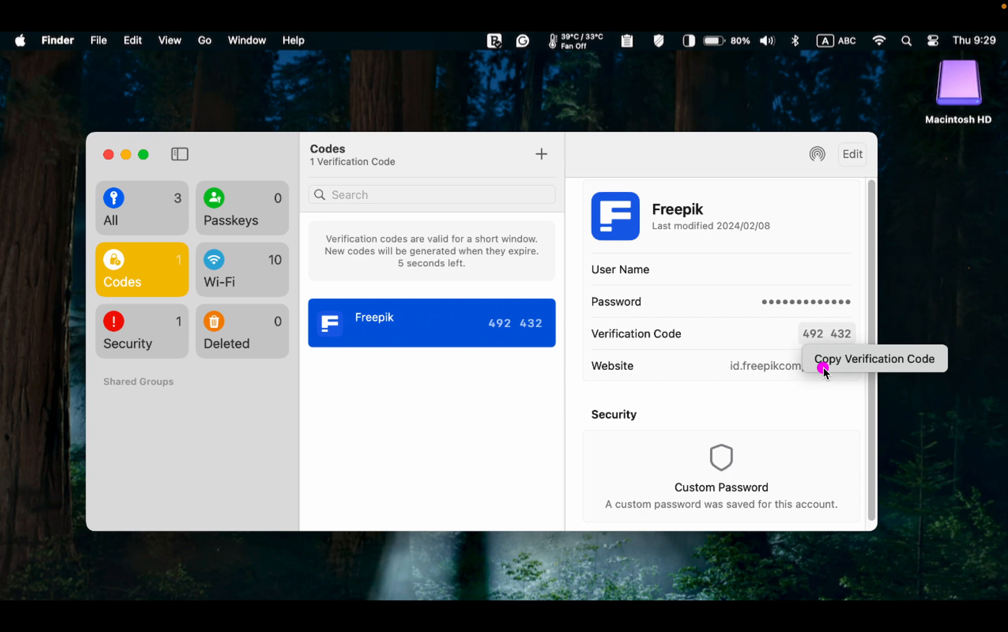
Review the Security recommendation flagging Quick Notes, then show the empty Passkeys category
left_click(142, 331)
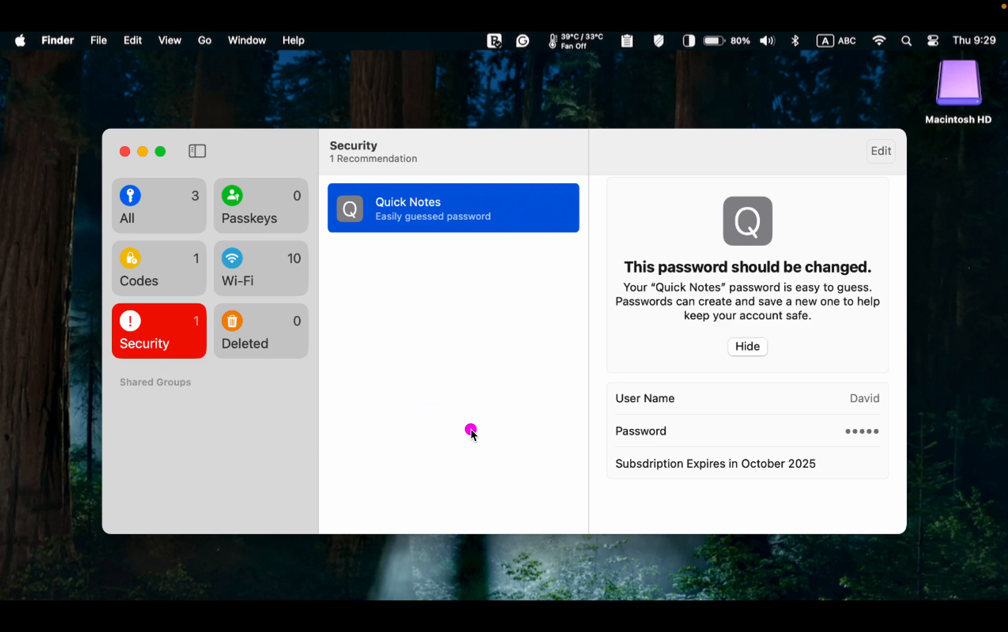
mouse_move(704, 372)
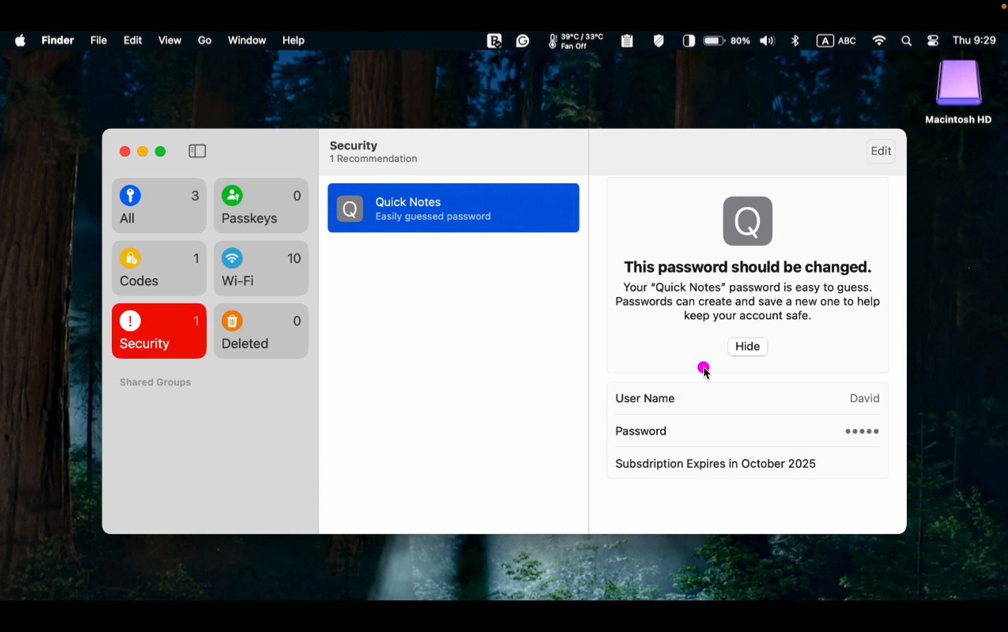
left_click(260, 206)
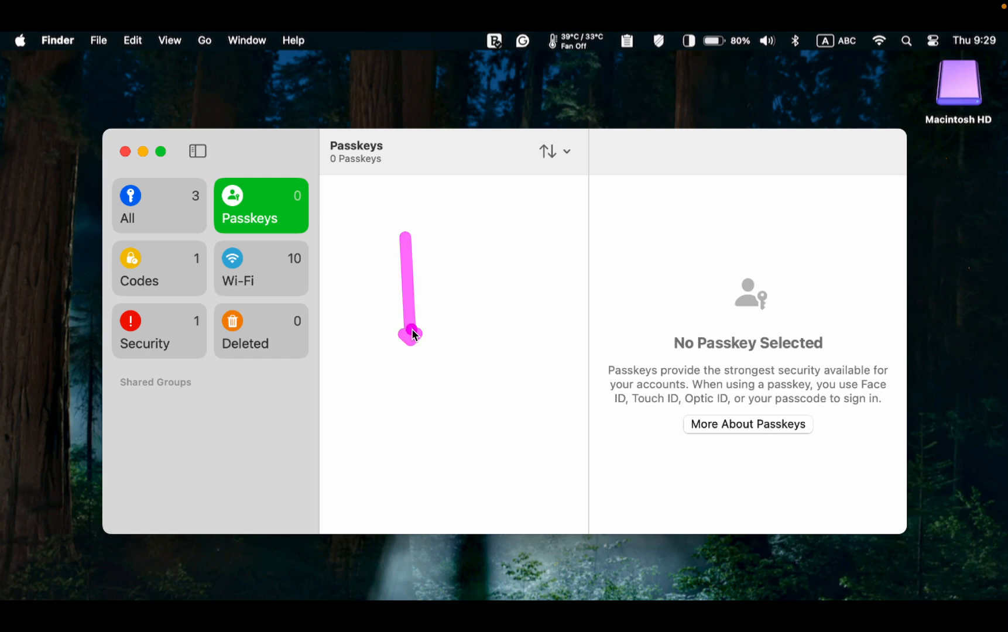
Show the Wi-Fi category listing the ten saved networks
left_click(260, 280)
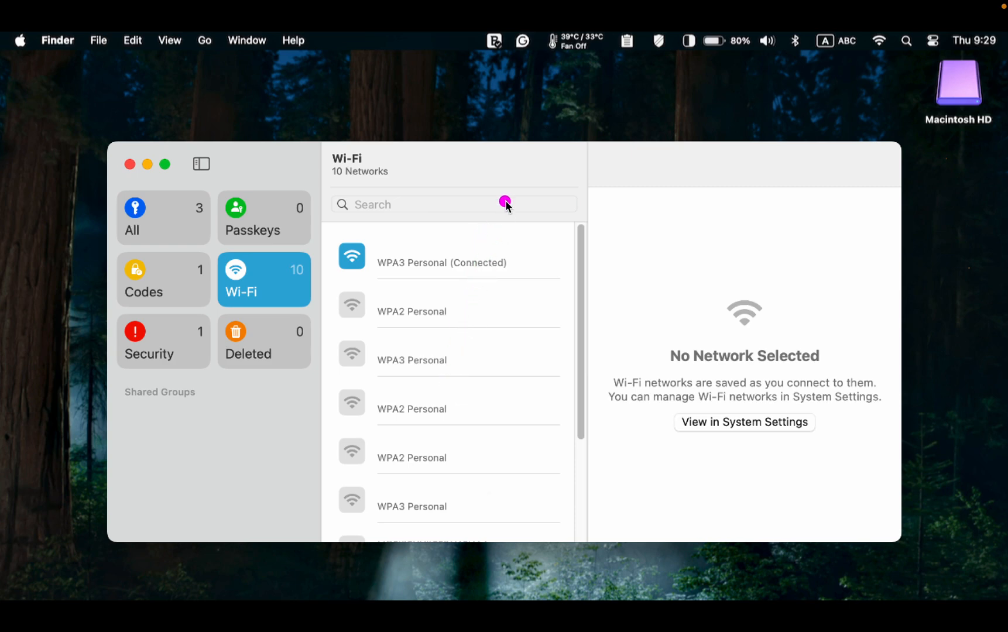
mouse_move(383, 270)
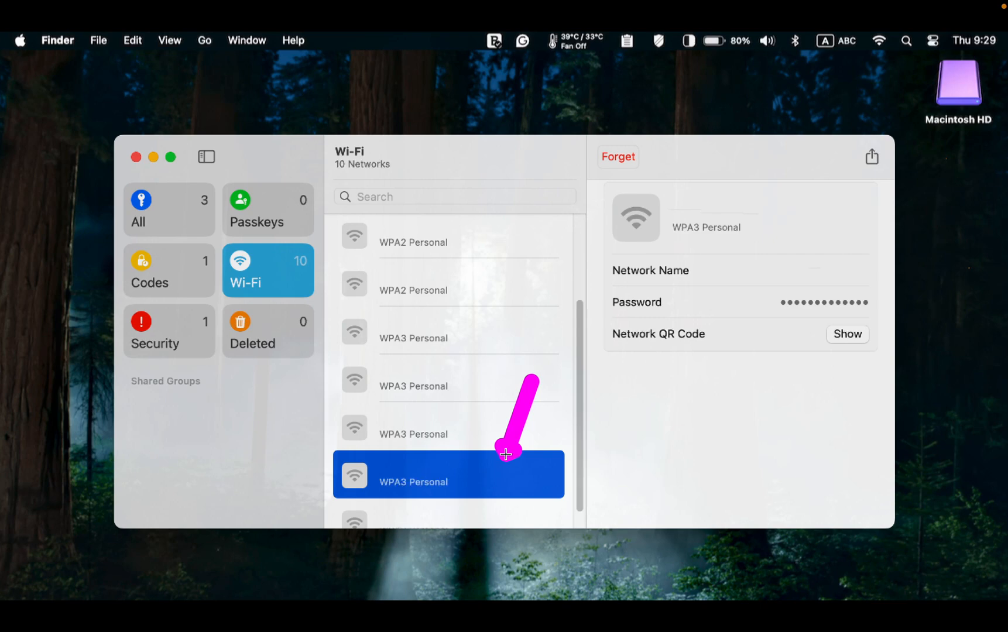
mouse_move(506, 453)
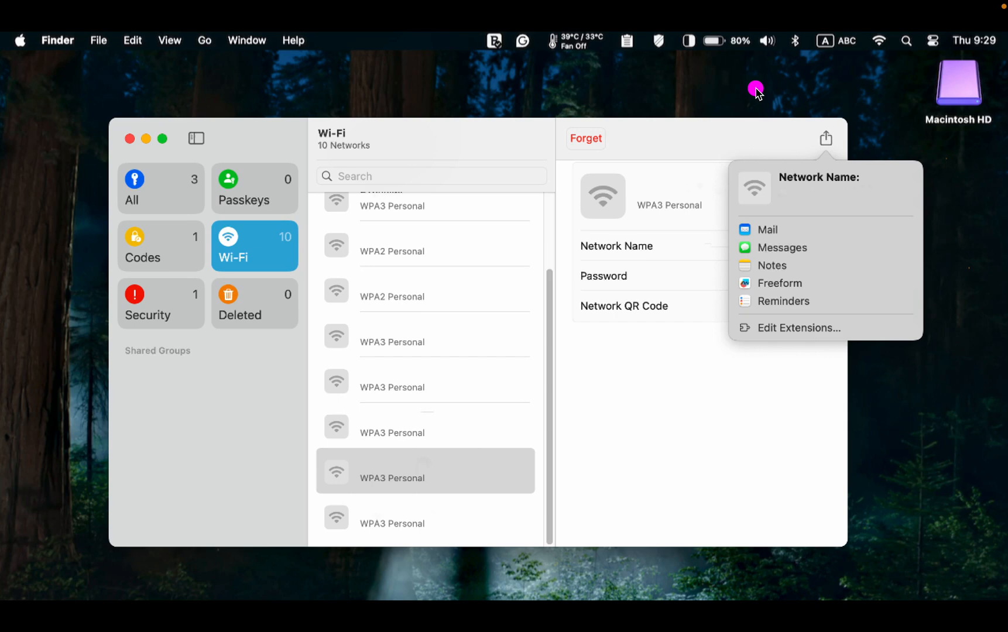
mouse_move(828, 137)
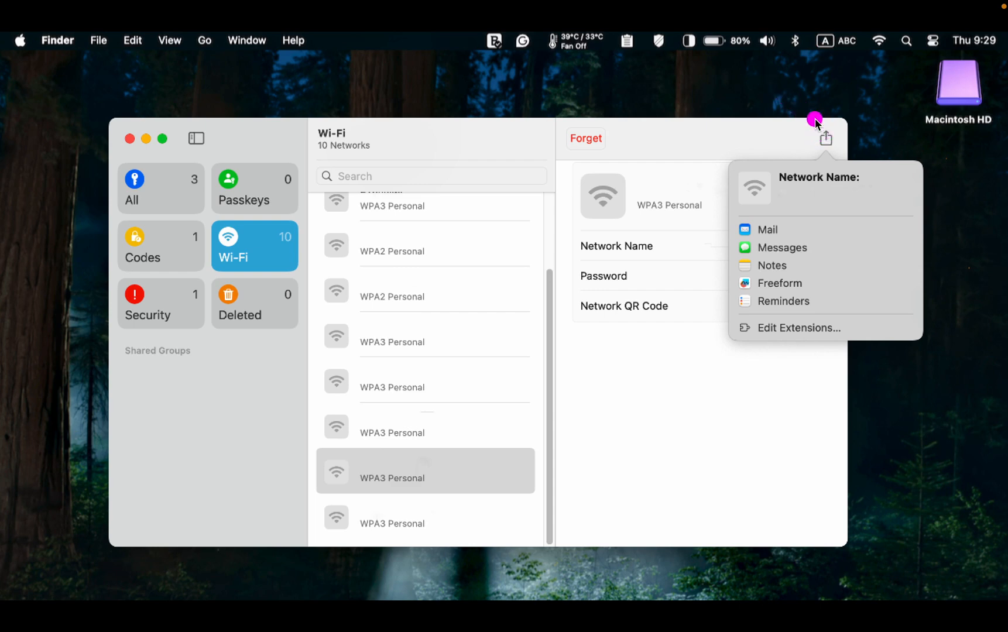
mouse_move(782, 247)
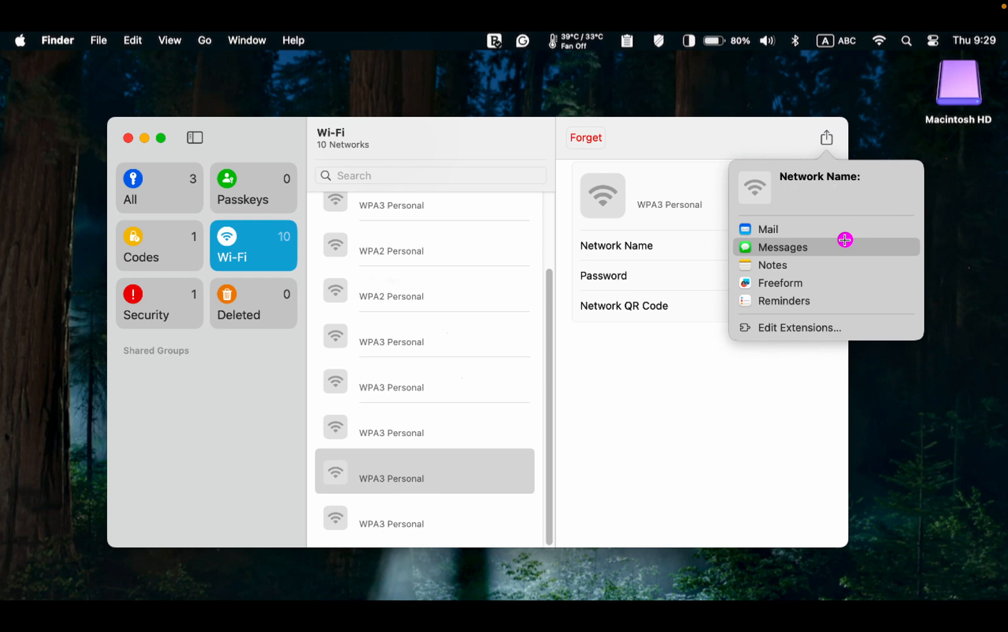
left_click(782, 247)
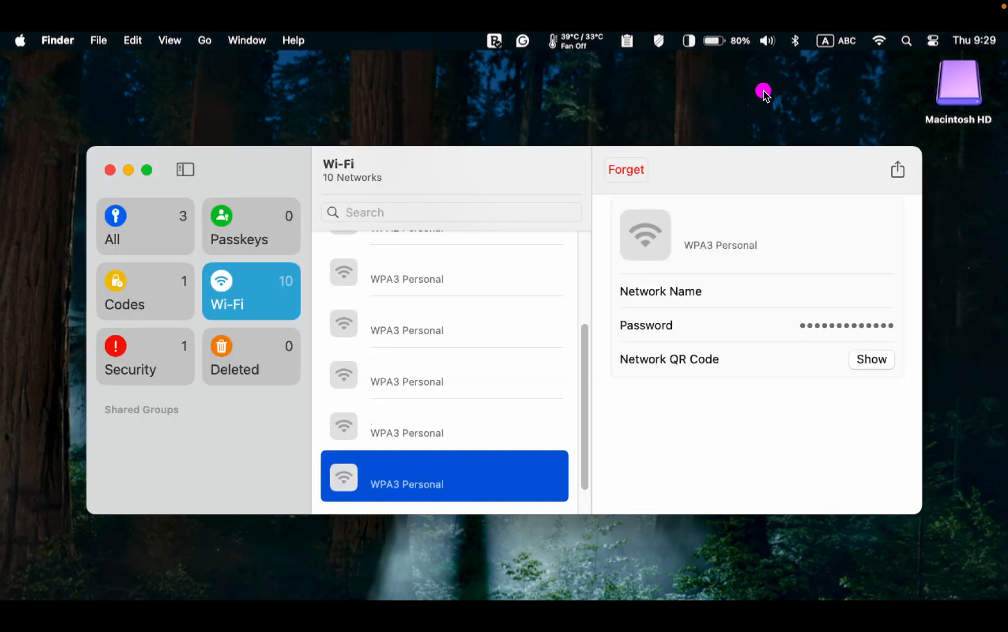
mouse_move(714, 139)
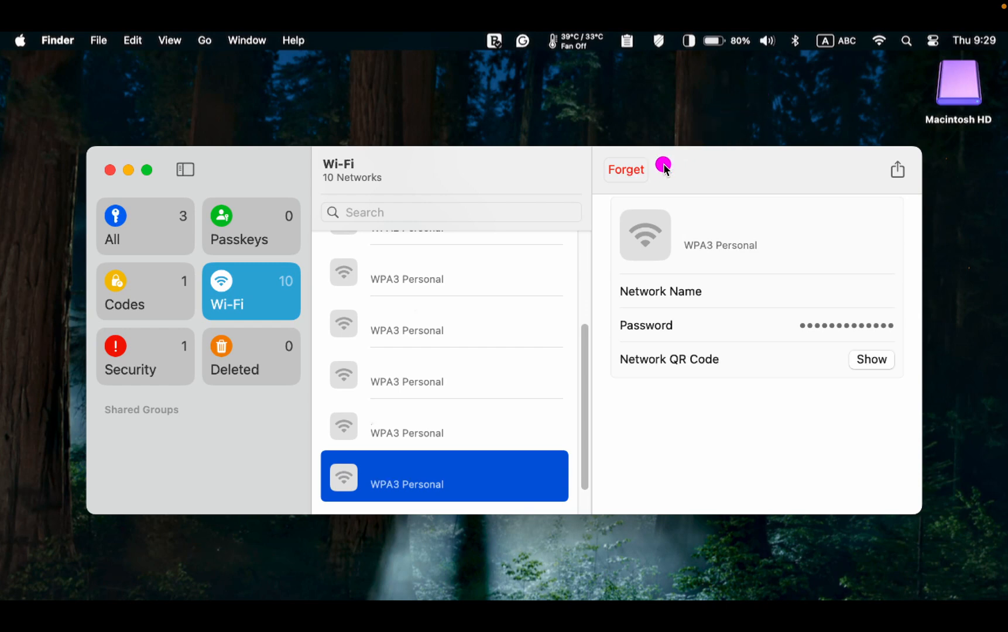
Forget the selected WPA3 Personal Wi-Fi network and confirm it
left_click(625, 170)
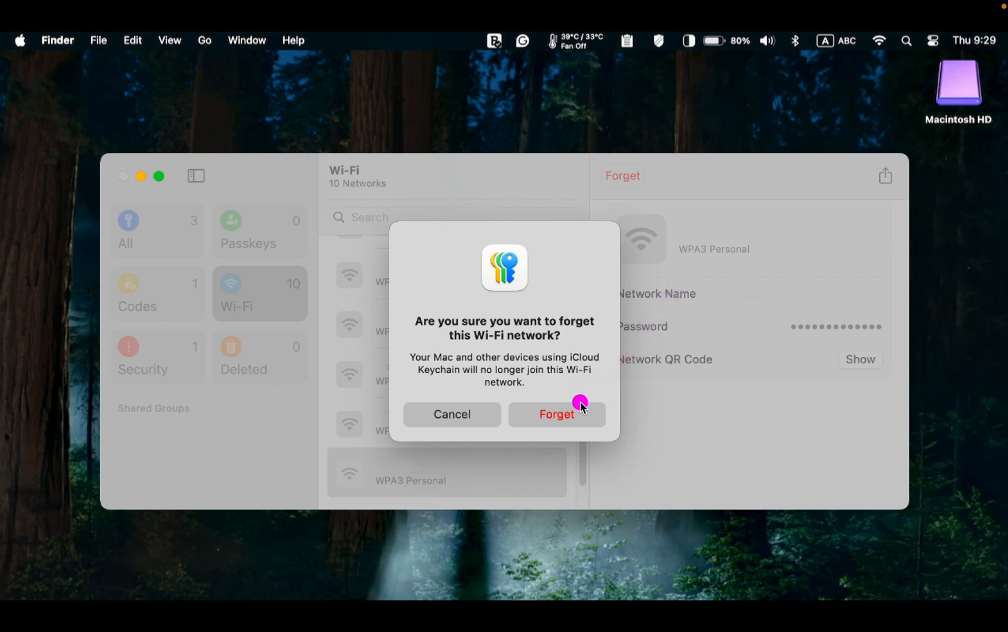
left_click(555, 415)
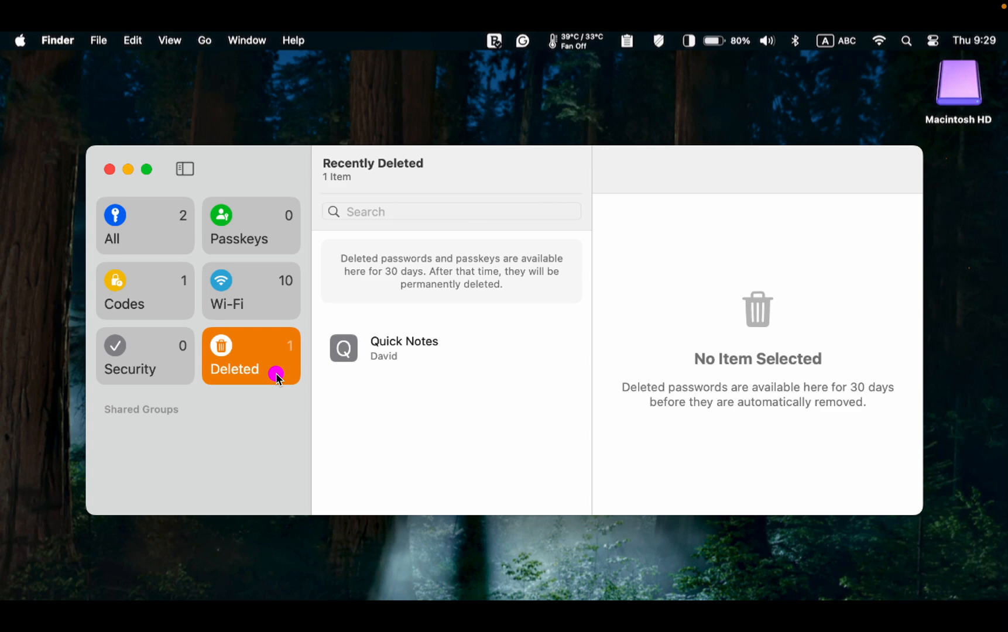
Show Recover and Delete options for the deleted Quick Notes entry in Recently Deleted
right_click(402, 347)
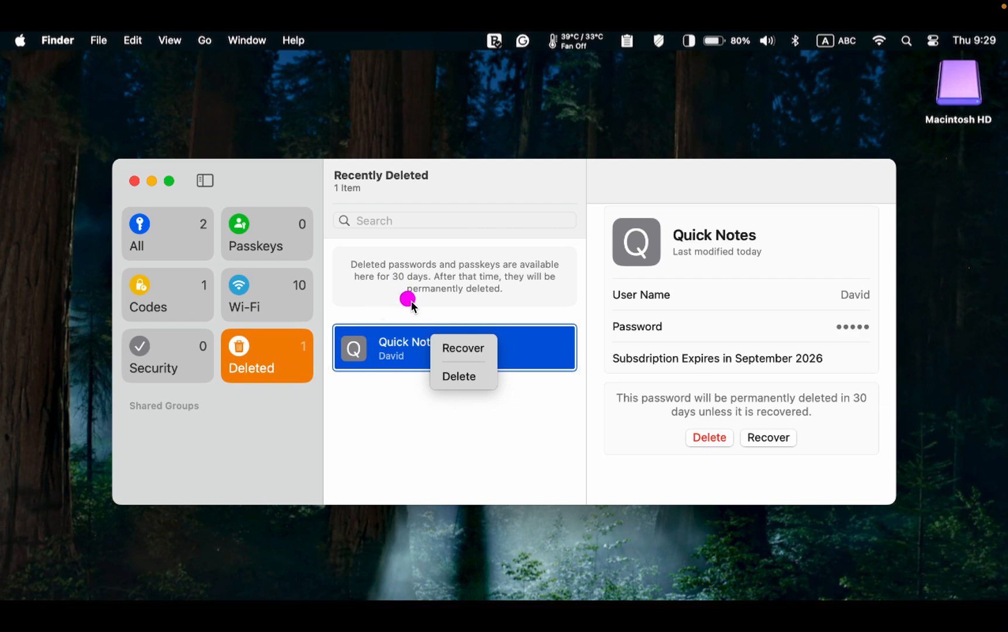
mouse_move(494, 353)
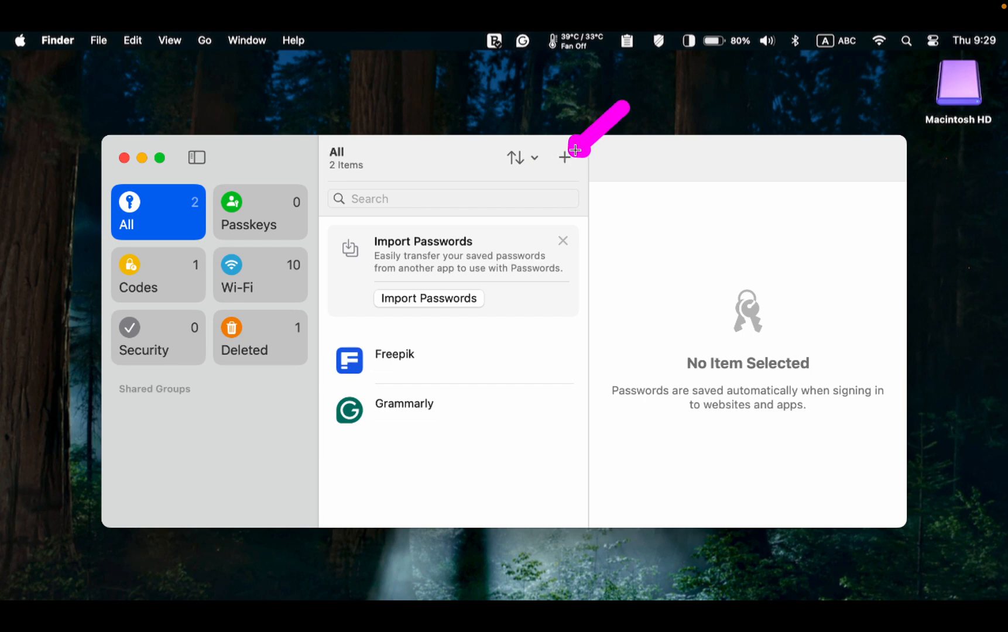
Create and save a new Quick Notes entry for user David with its subscription note
left_click(564, 158)
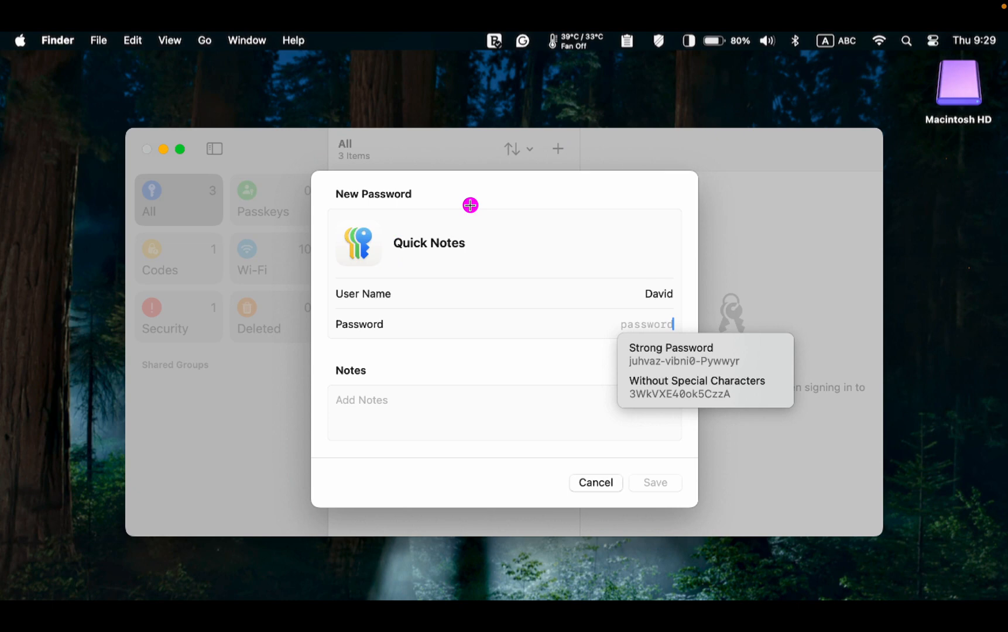
mouse_move(588, 305)
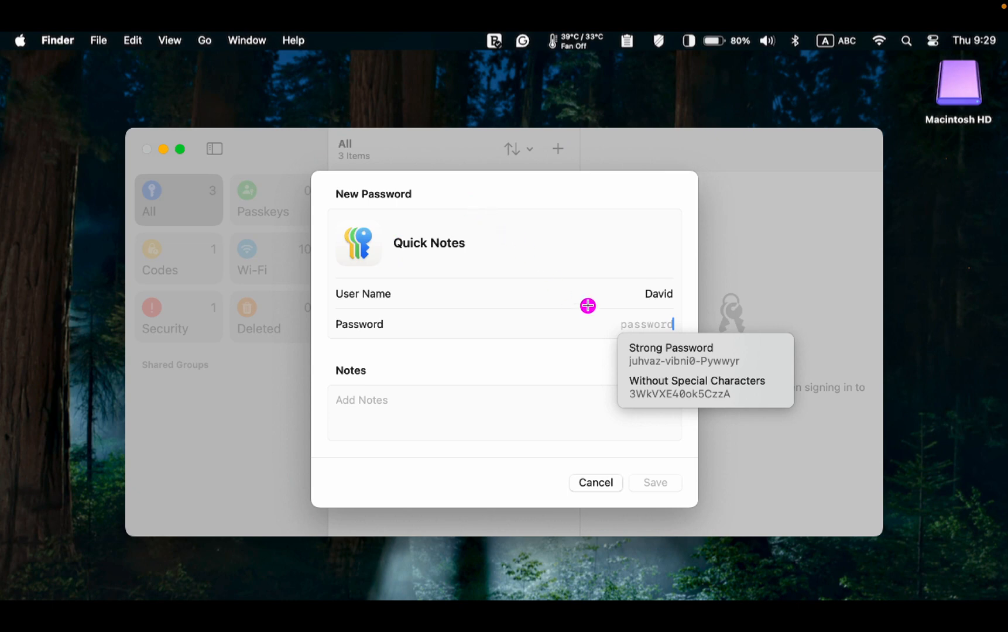
mouse_move(610, 292)
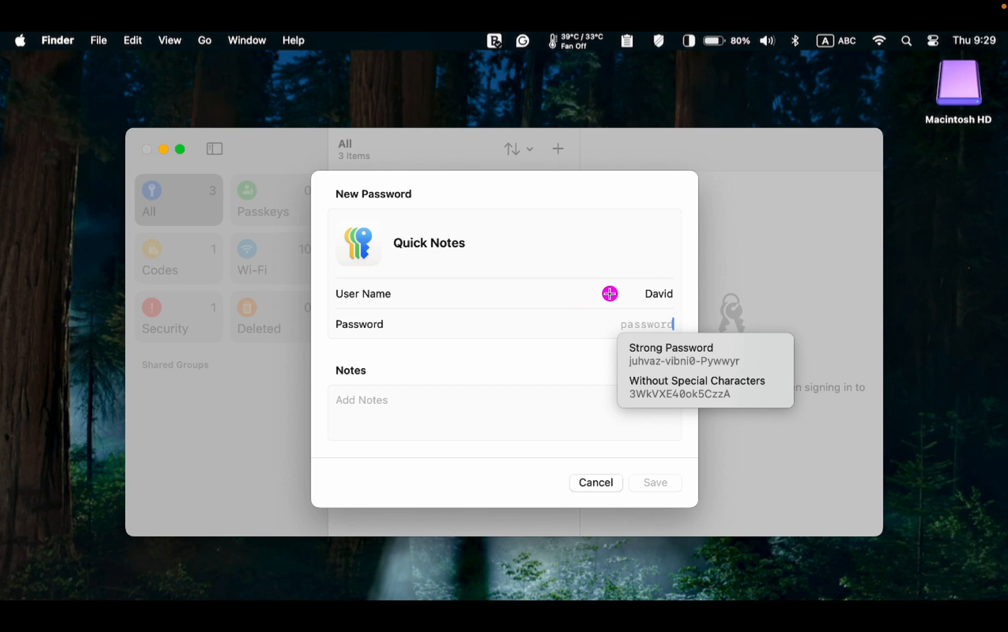
mouse_move(605, 410)
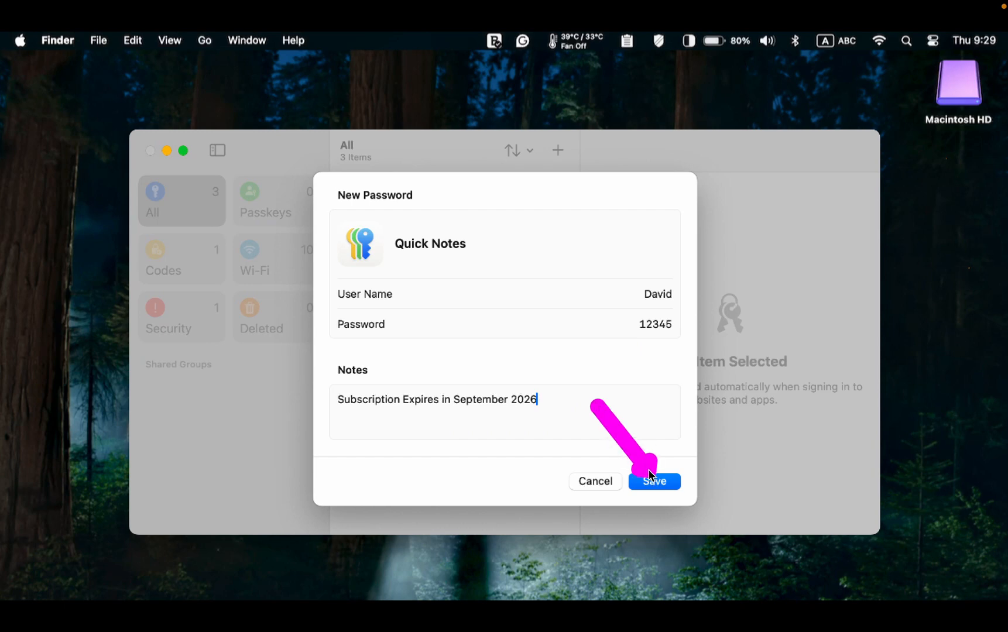
left_click(654, 482)
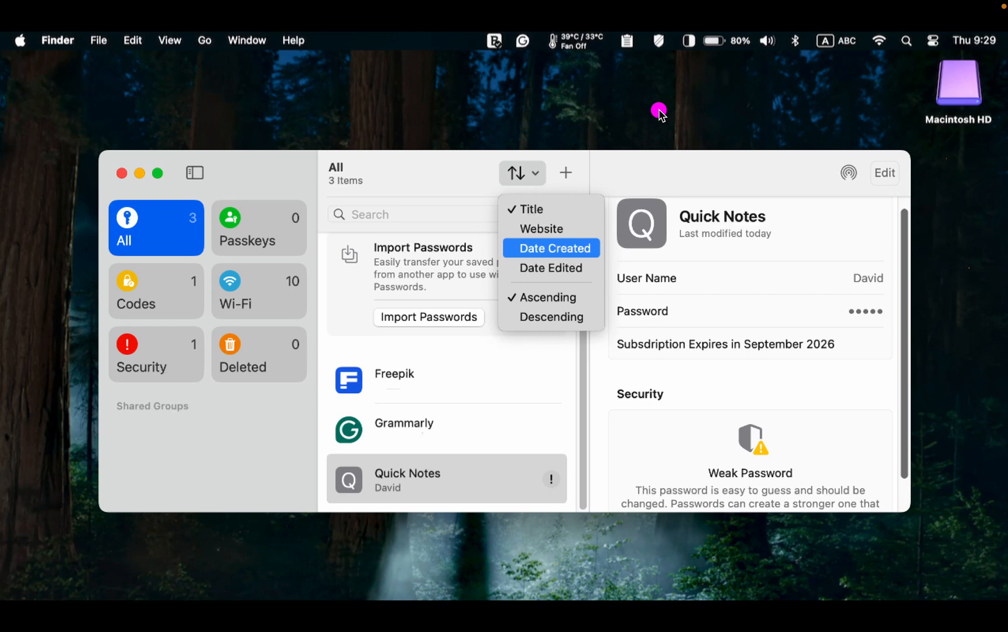
mouse_move(654, 120)
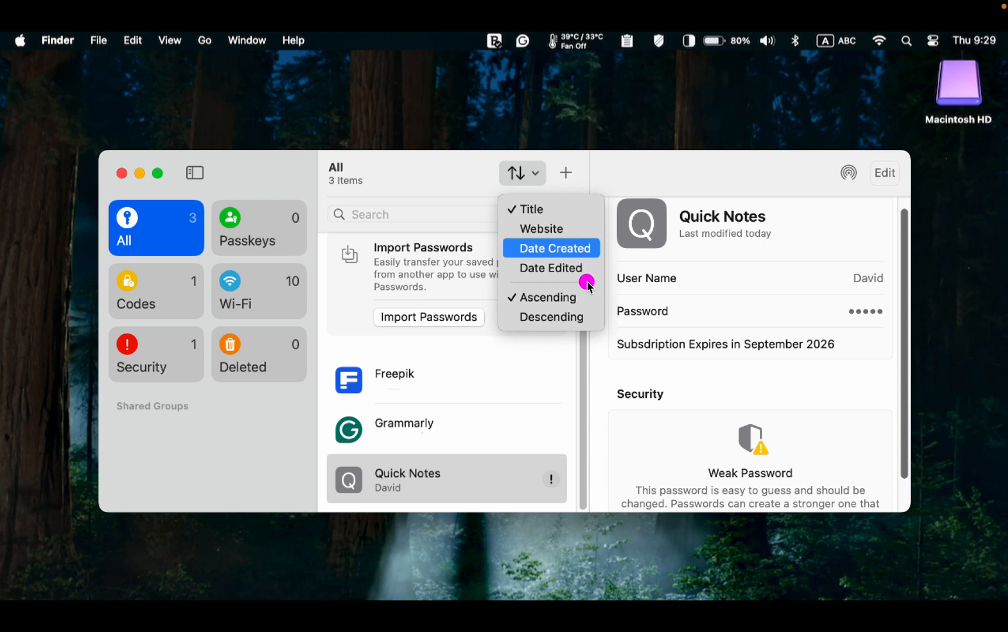
mouse_move(518, 171)
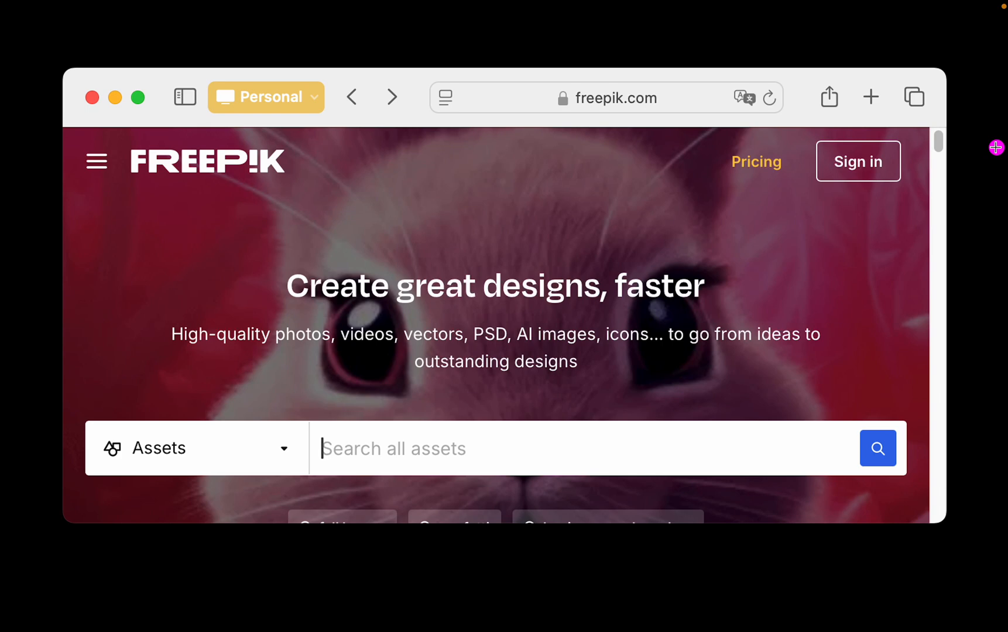
Reach Freepik's Continue with email form and check the key icon's Passwords menu
left_click(857, 160)
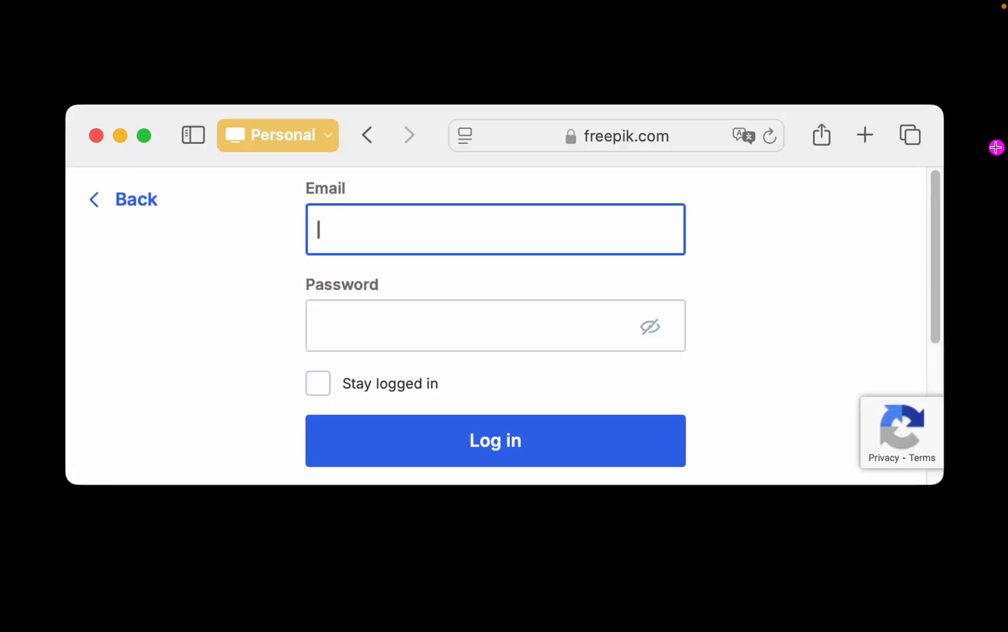
left_click(495, 441)
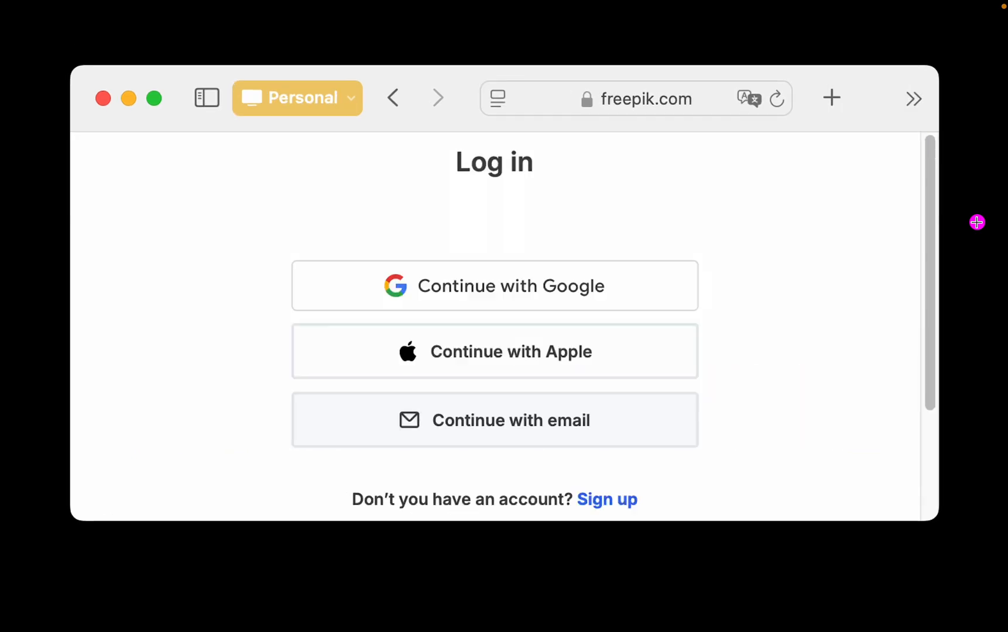
left_click(494, 420)
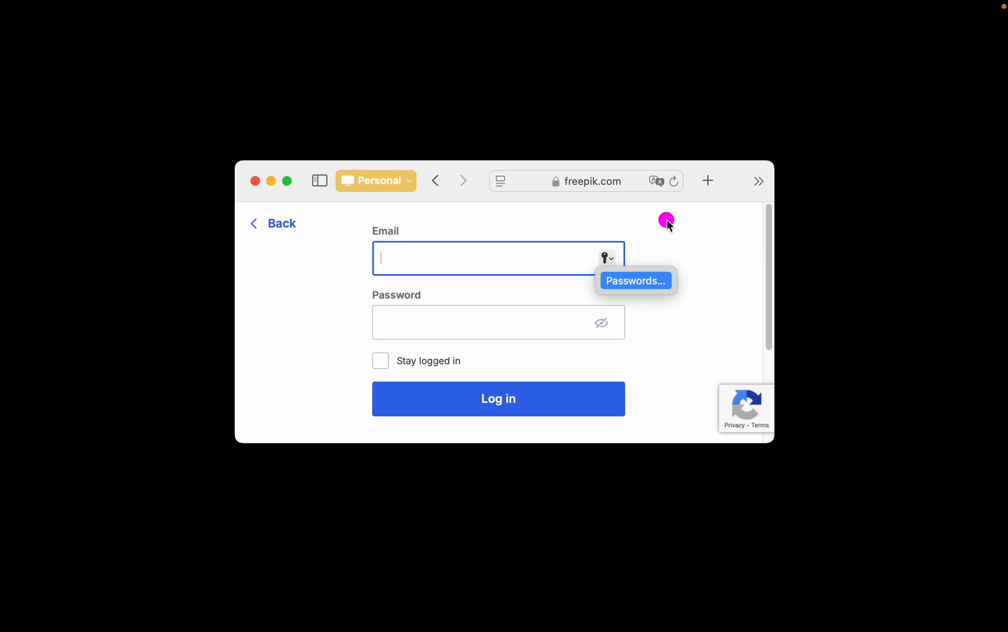
mouse_move(617, 248)
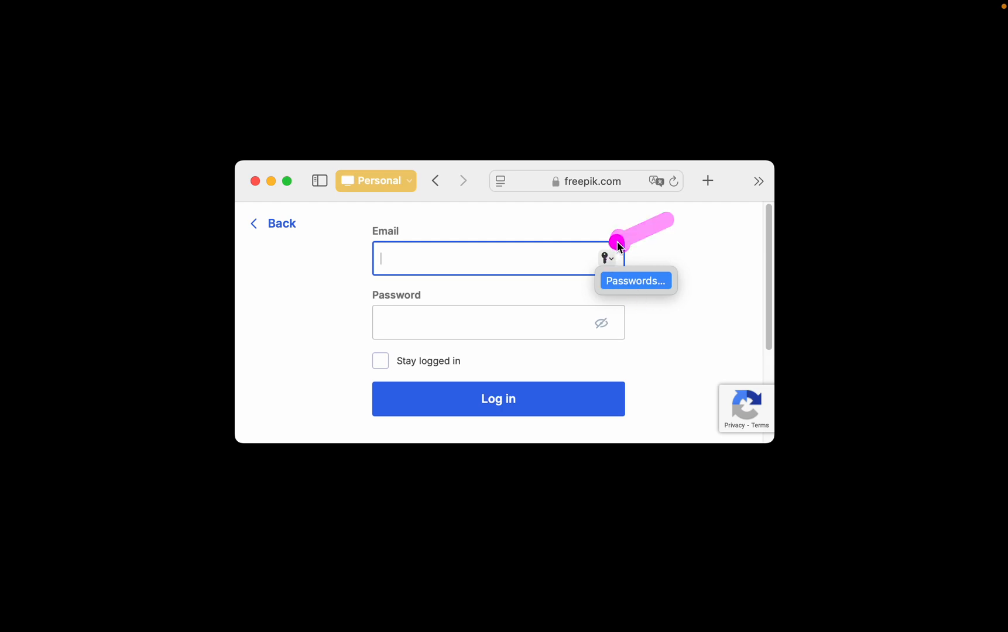
mouse_move(615, 245)
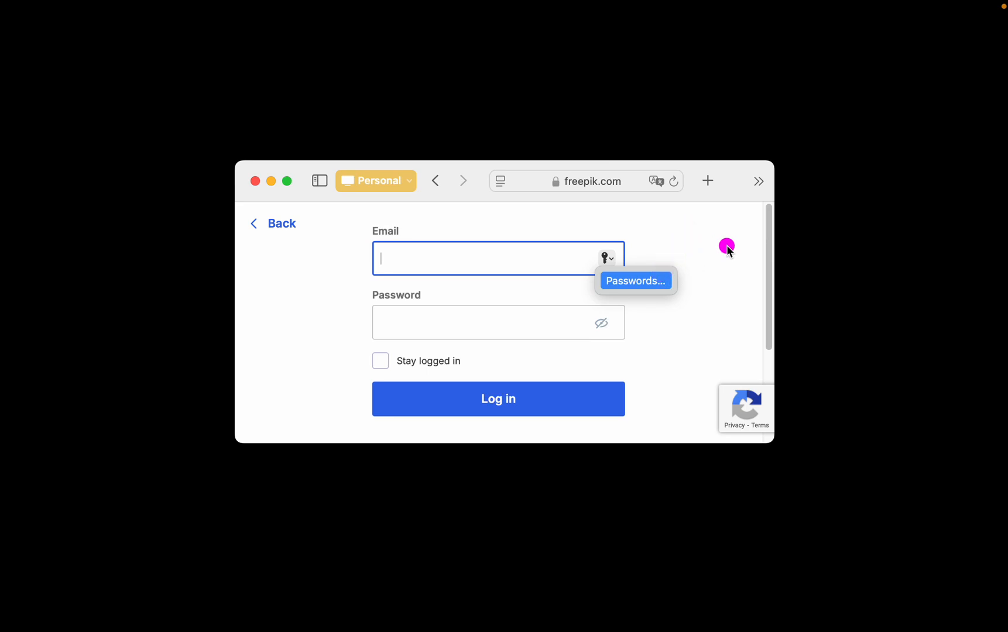
left_click(633, 281)
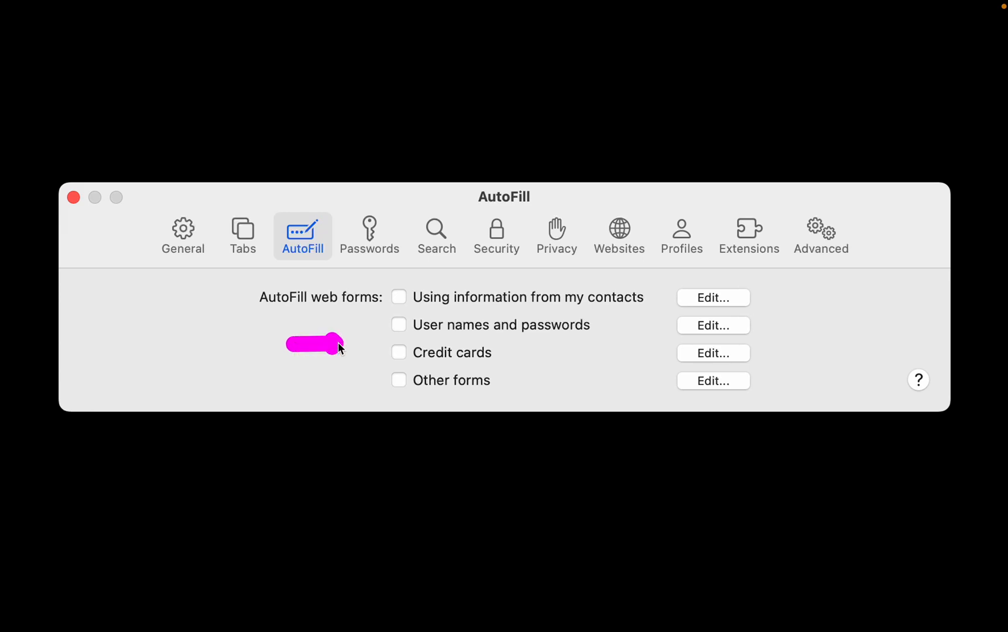
mouse_move(385, 334)
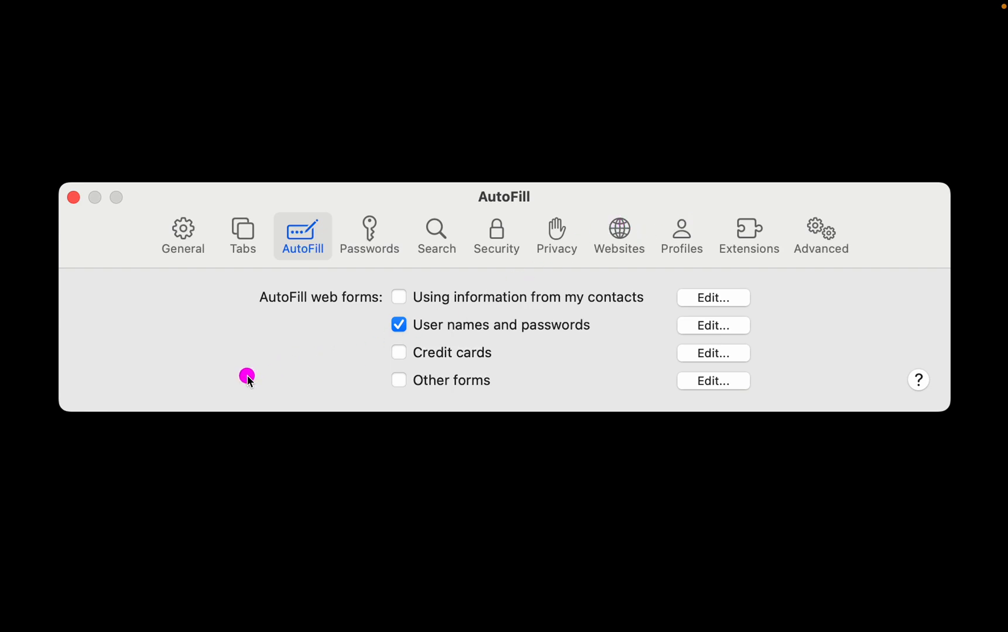
mouse_move(366, 341)
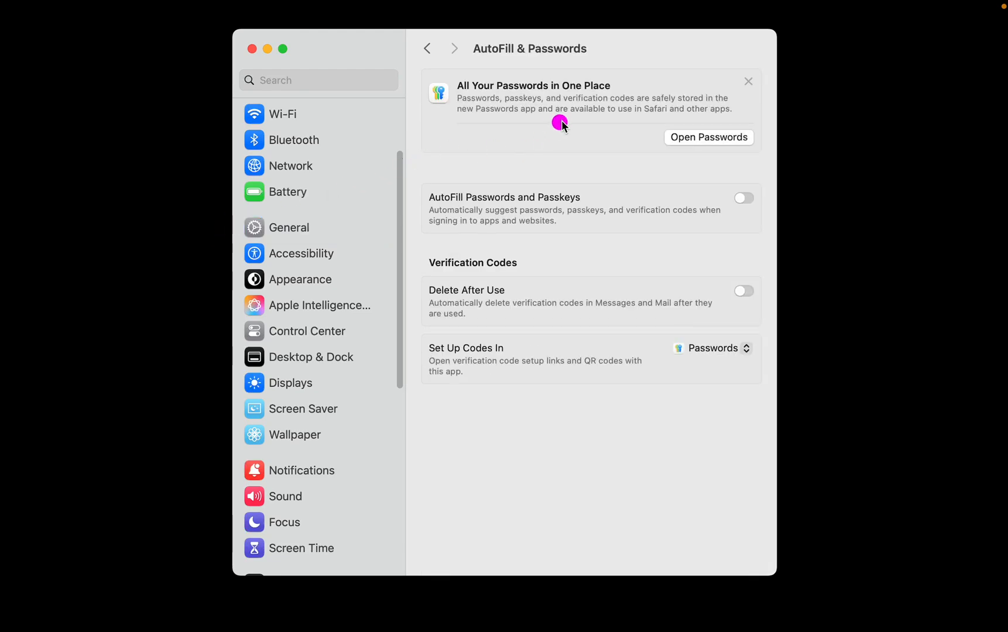
mouse_move(540, 175)
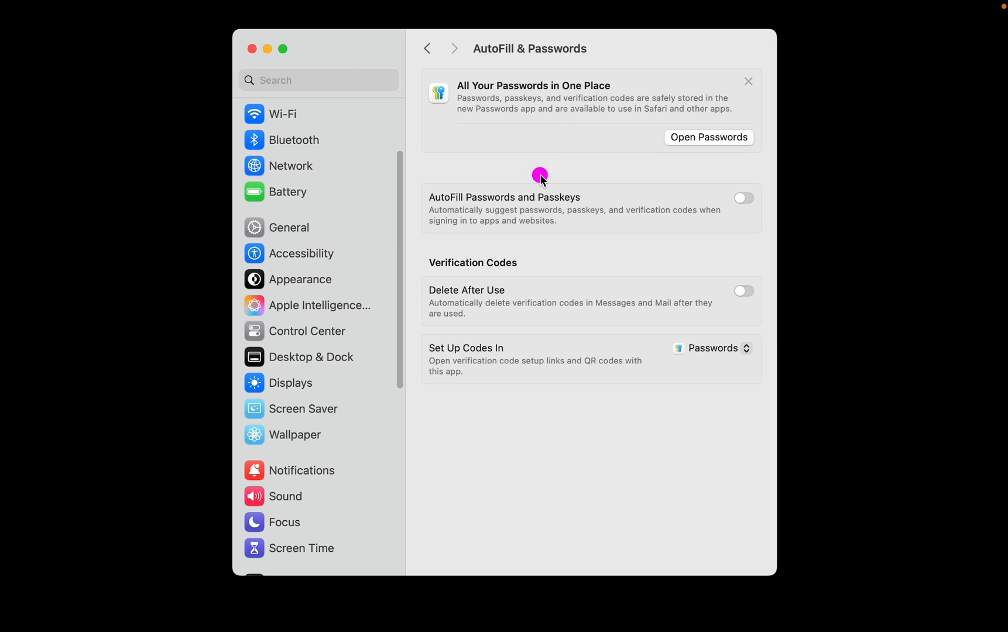
Go from General to the AutoFill & Passwords settings for passkeys and verification codes
left_click(742, 198)
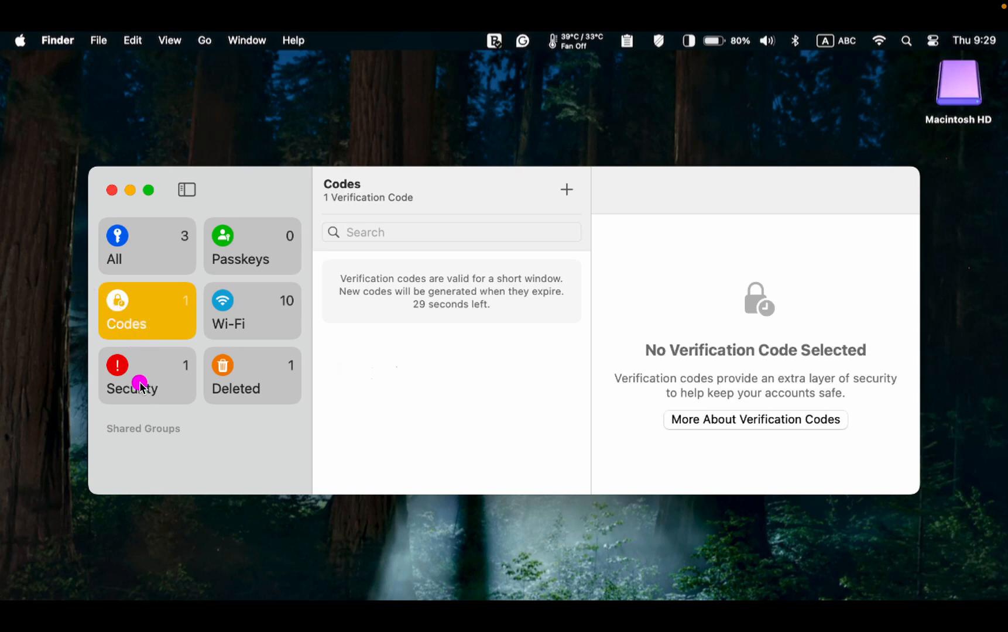
mouse_move(522, 297)
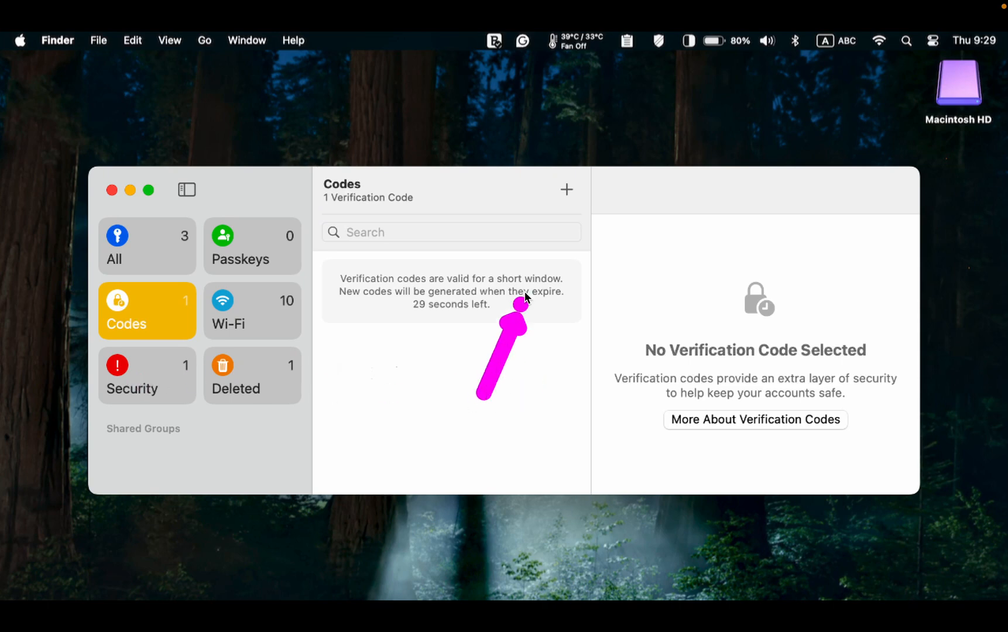
mouse_move(566, 191)
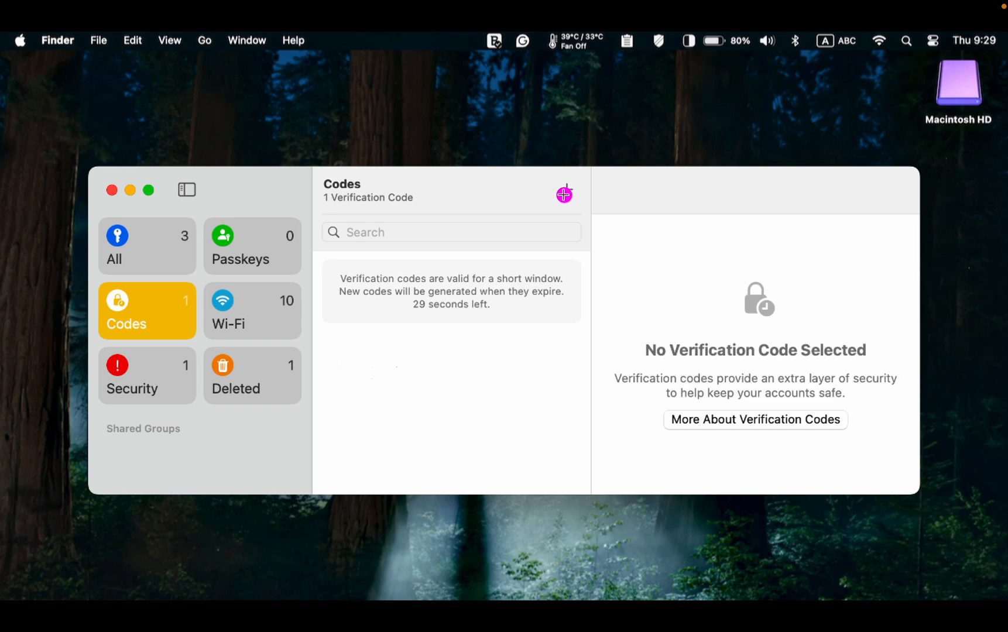
Begin a new verification code from the Codes list via the + button
left_click(565, 193)
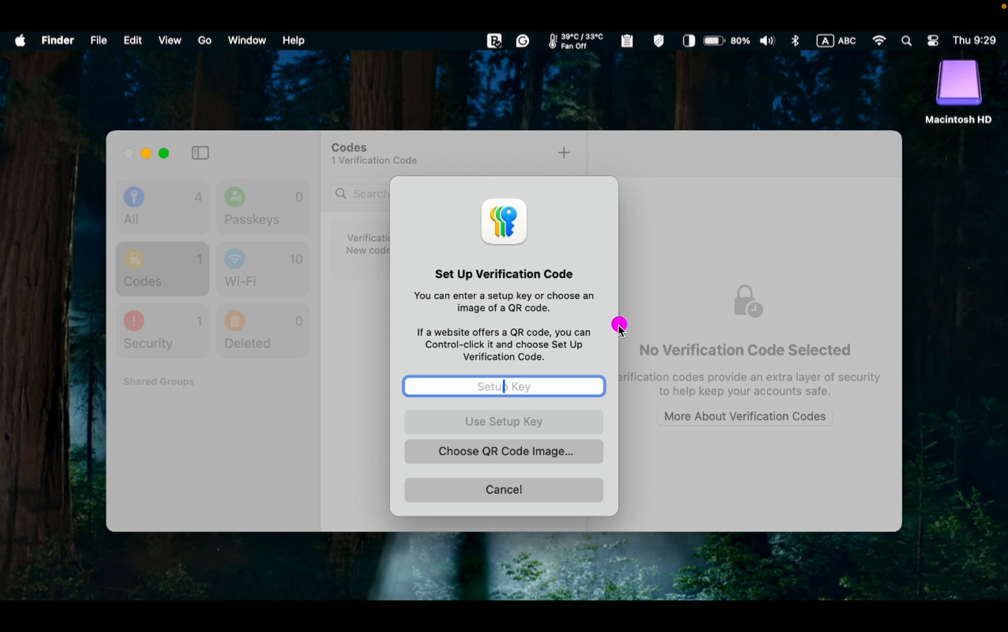
mouse_move(538, 421)
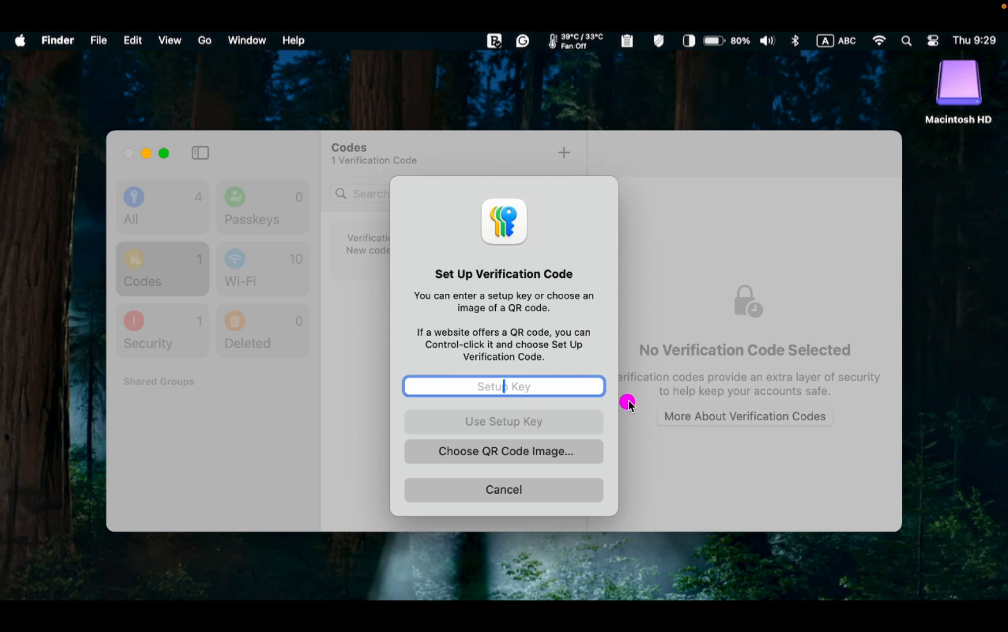
mouse_move(1003, 431)
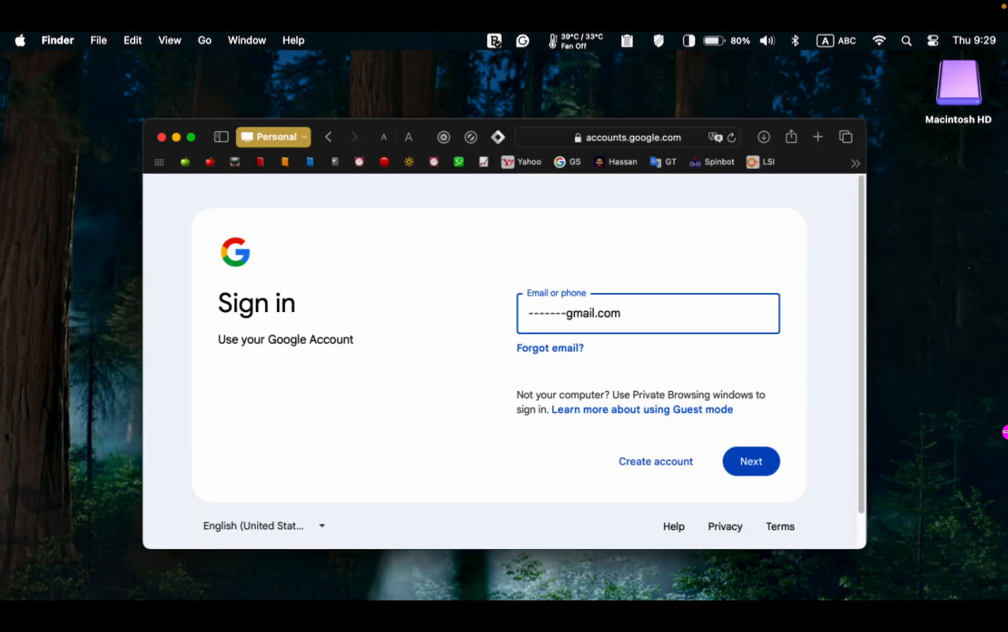
Sign in, manage the Google Account, and reach the Authenticator app page under Security
left_click(749, 461)
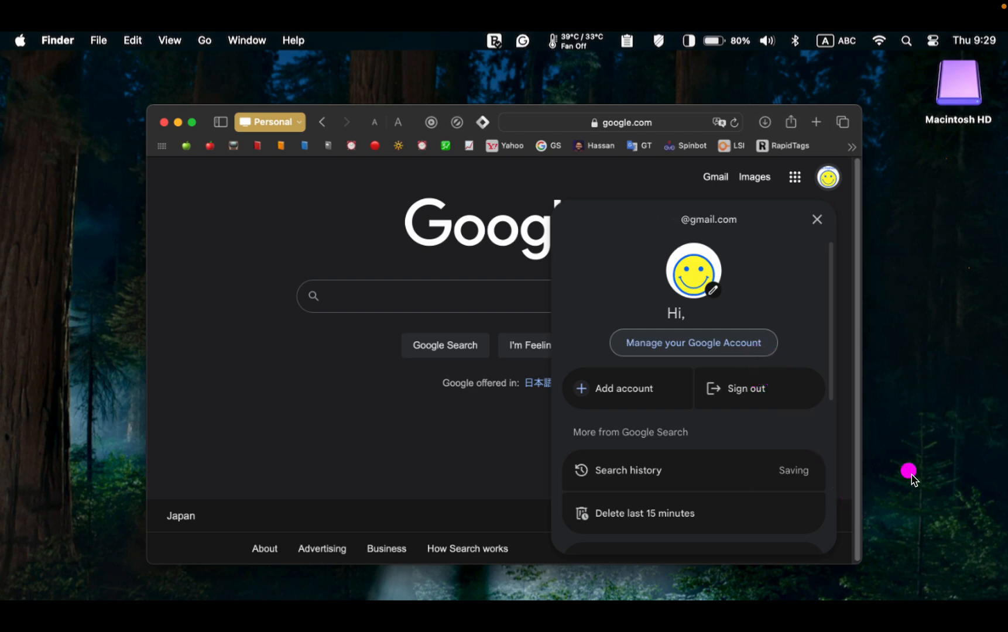
left_click(693, 342)
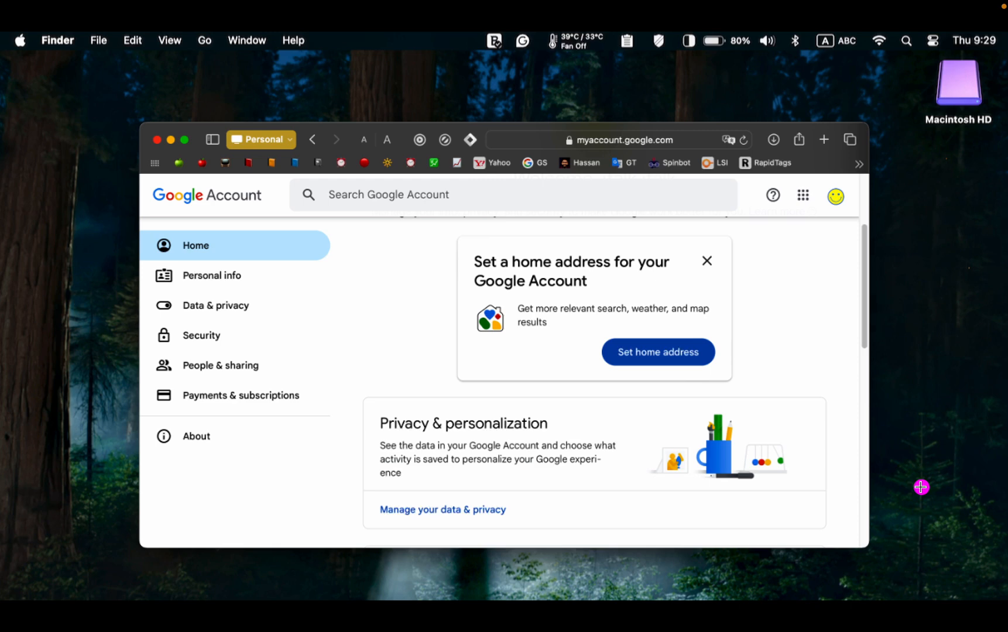
left_click(201, 335)
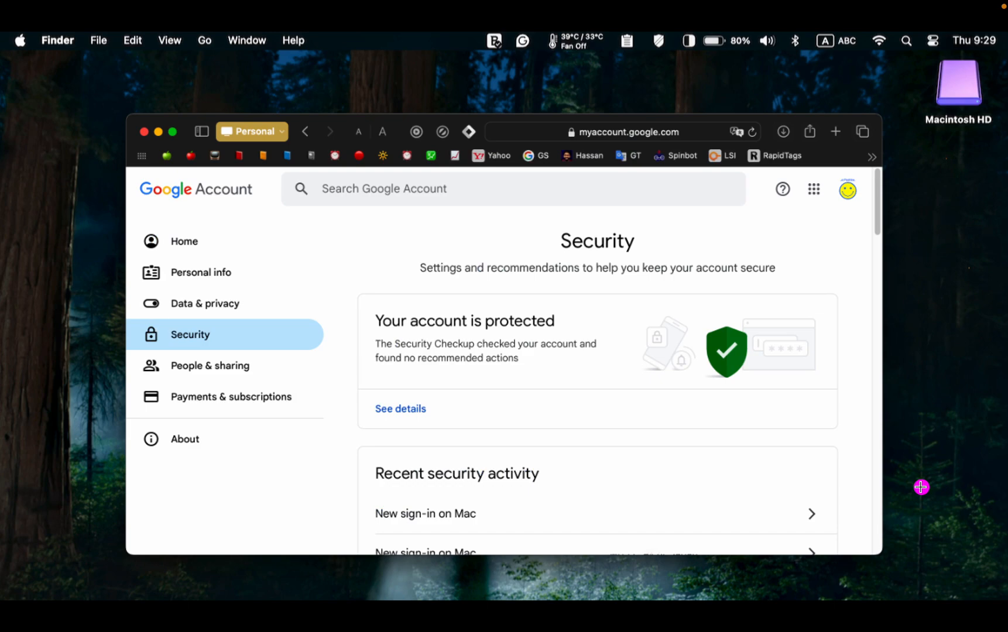
scroll("down", 3)
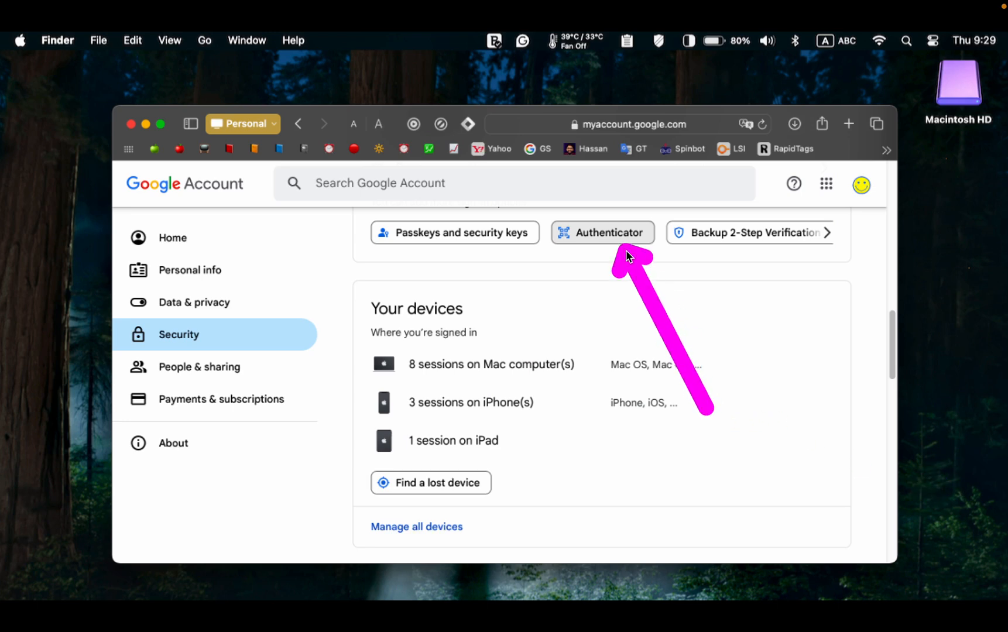
left_click(602, 231)
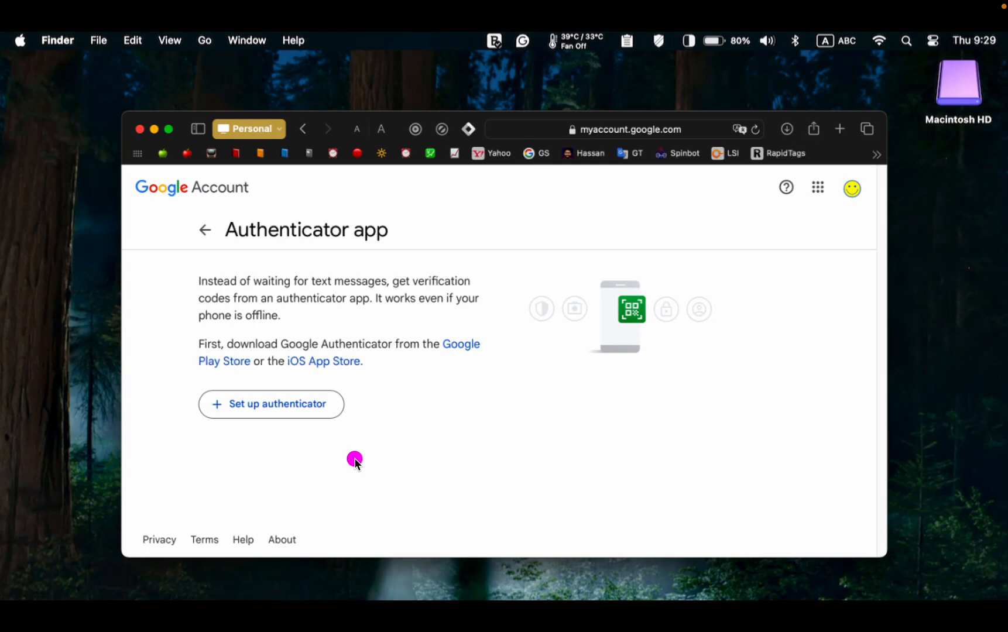
Begin authenticator setup and switch from the QR code to the text setup key
left_click(271, 404)
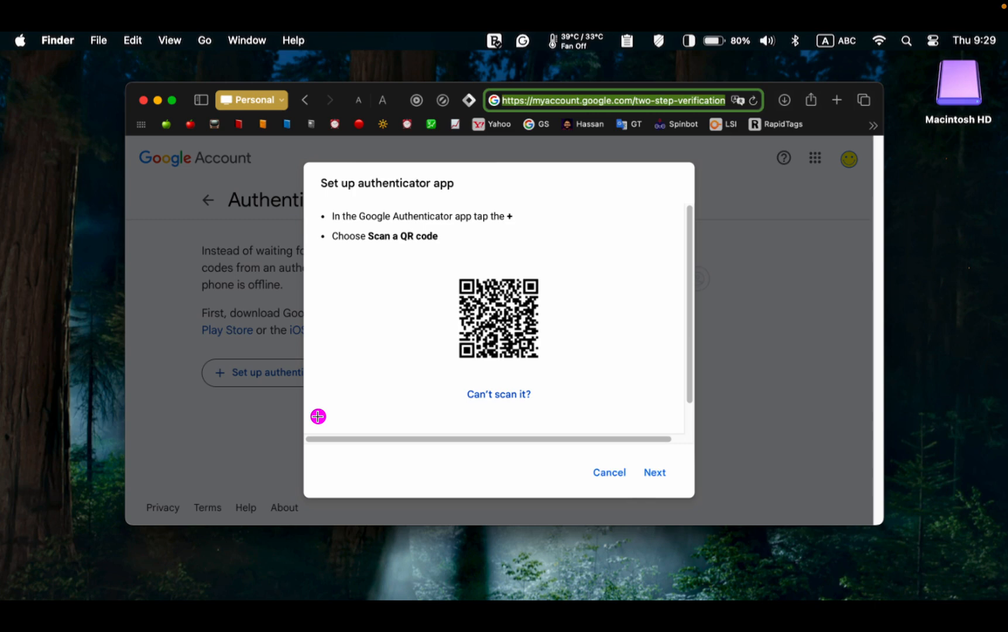
mouse_move(679, 375)
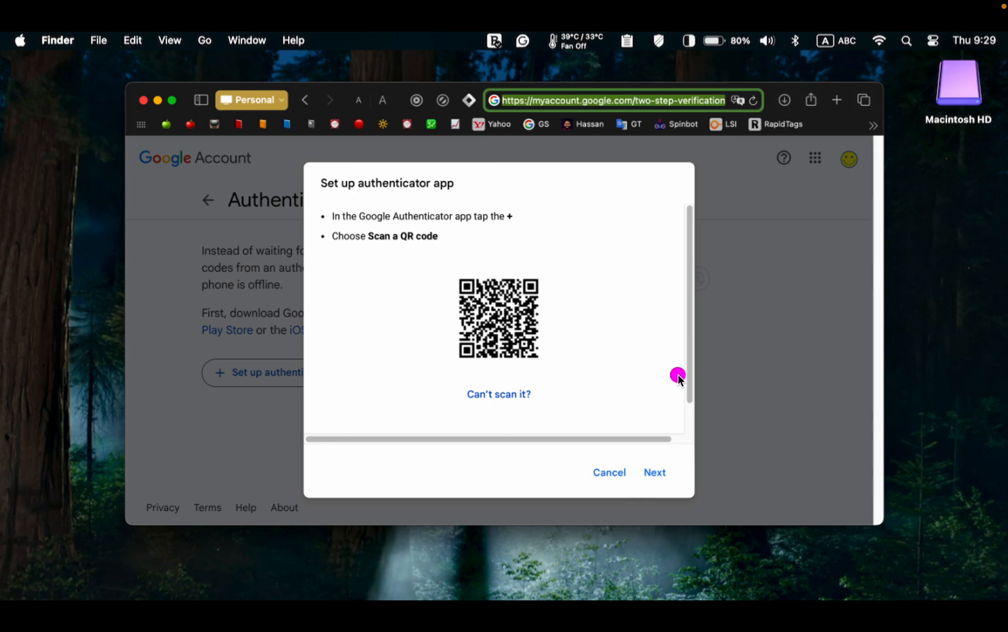
mouse_move(552, 369)
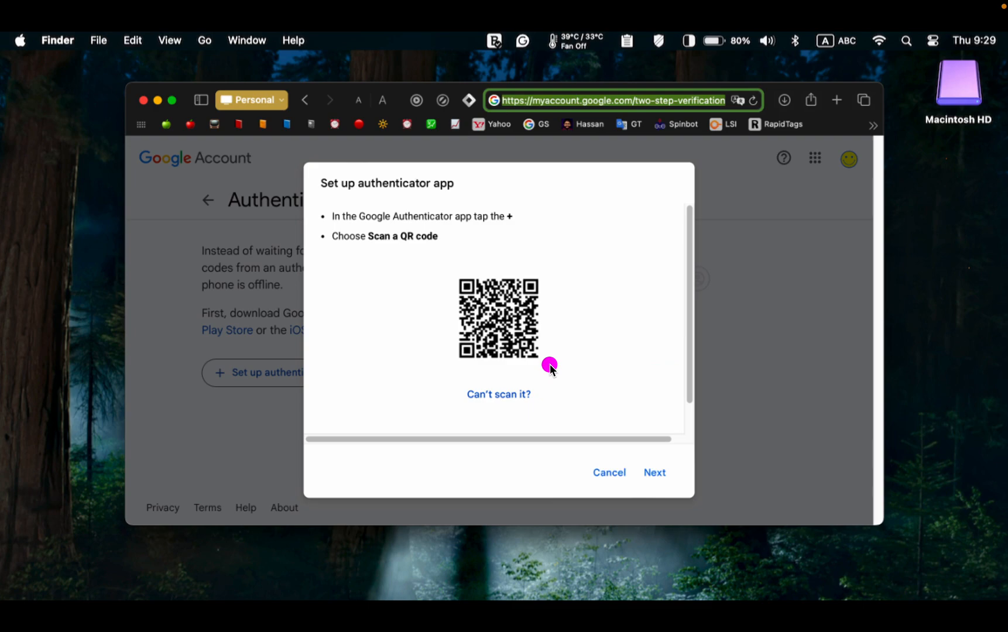
left_click(499, 394)
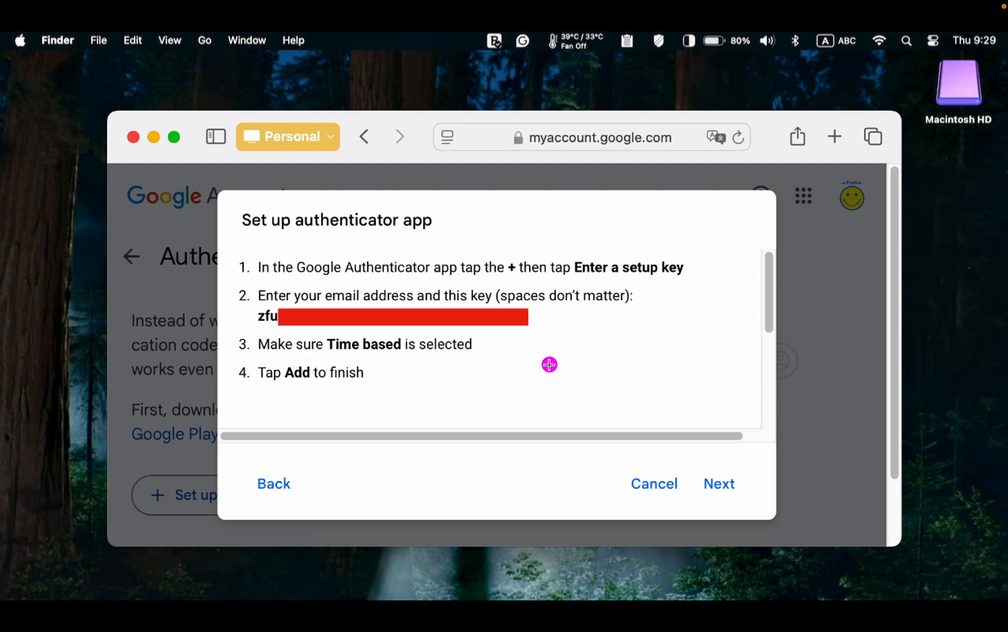
mouse_move(525, 327)
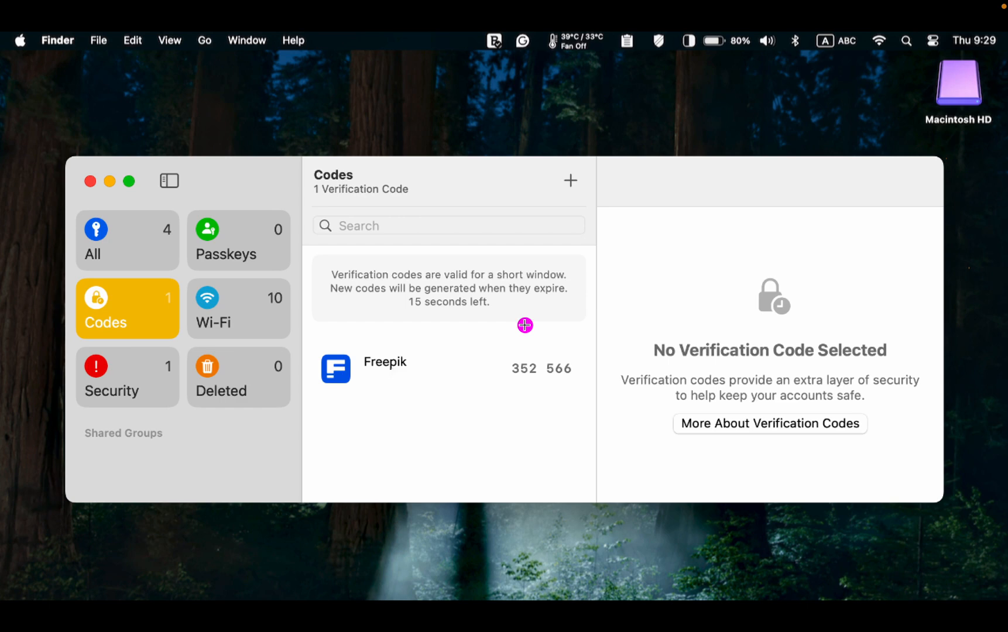
mouse_move(346, 440)
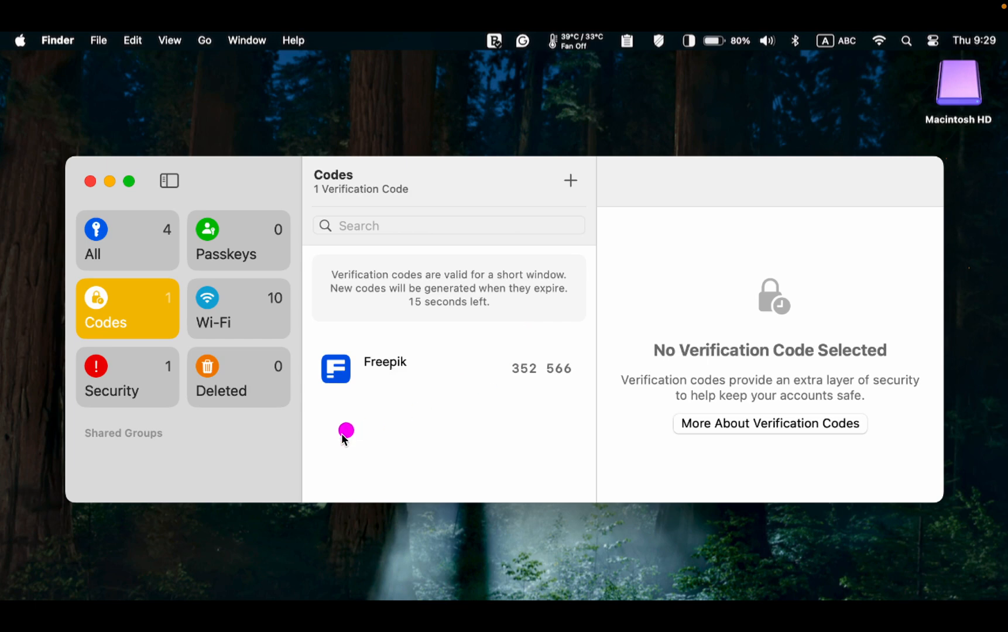
mouse_move(174, 343)
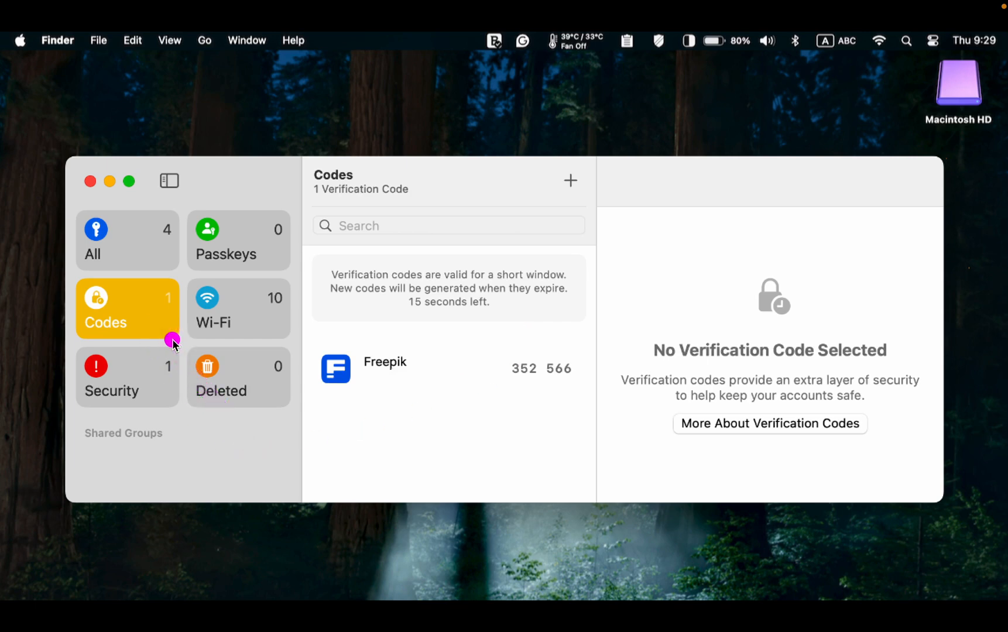
mouse_move(535, 322)
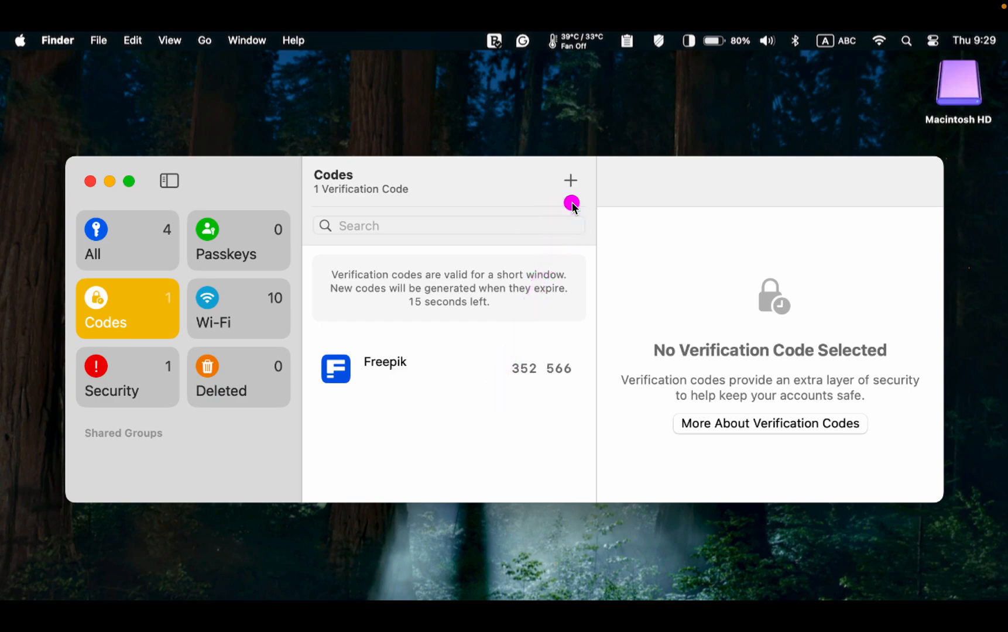
Enter the Google setup key in a new verification code and confirm with Use Setup Key
left_click(570, 181)
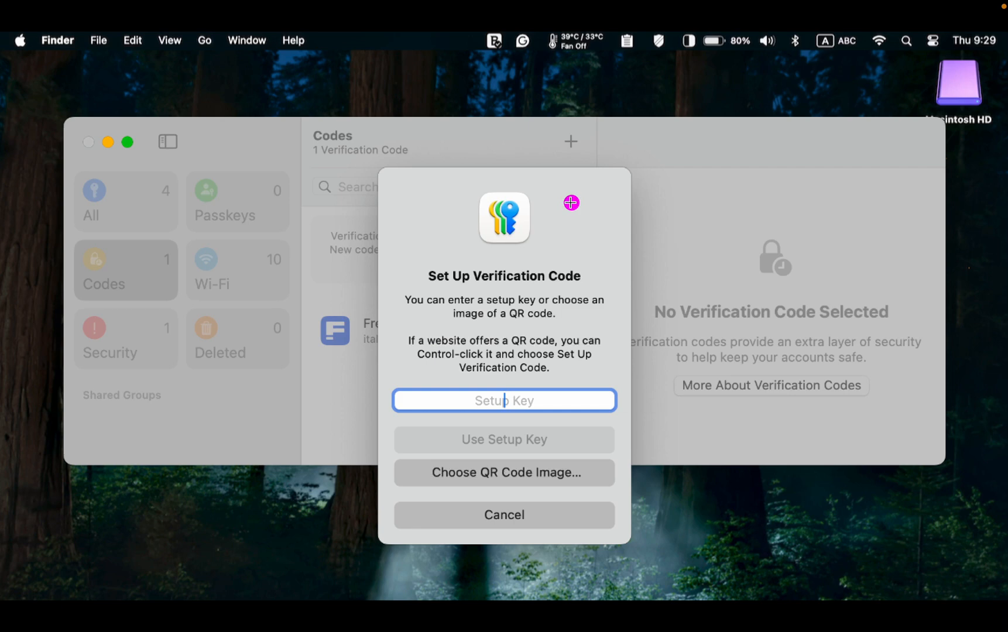
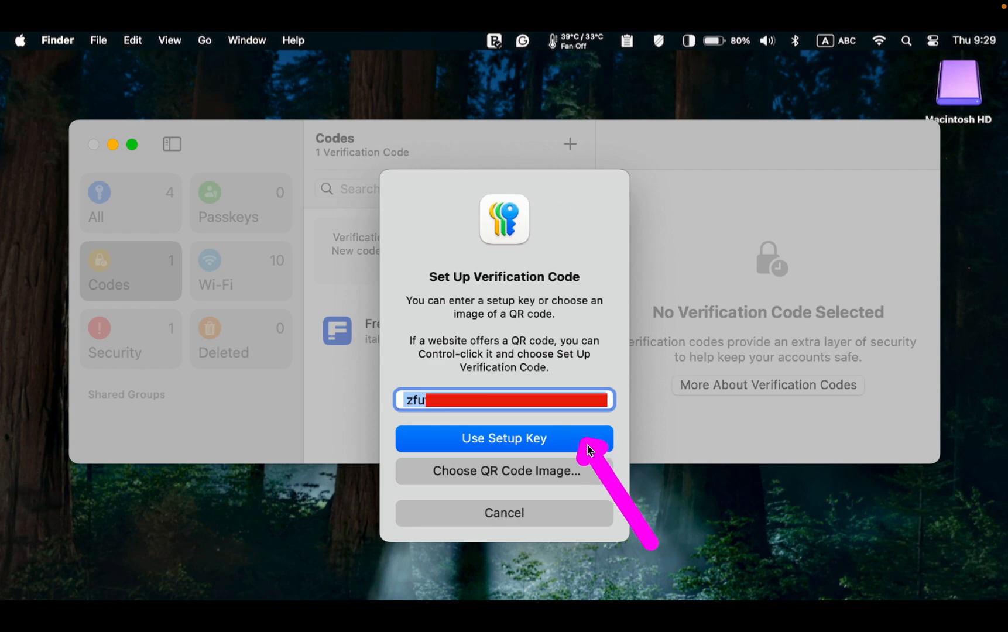
left_click(504, 438)
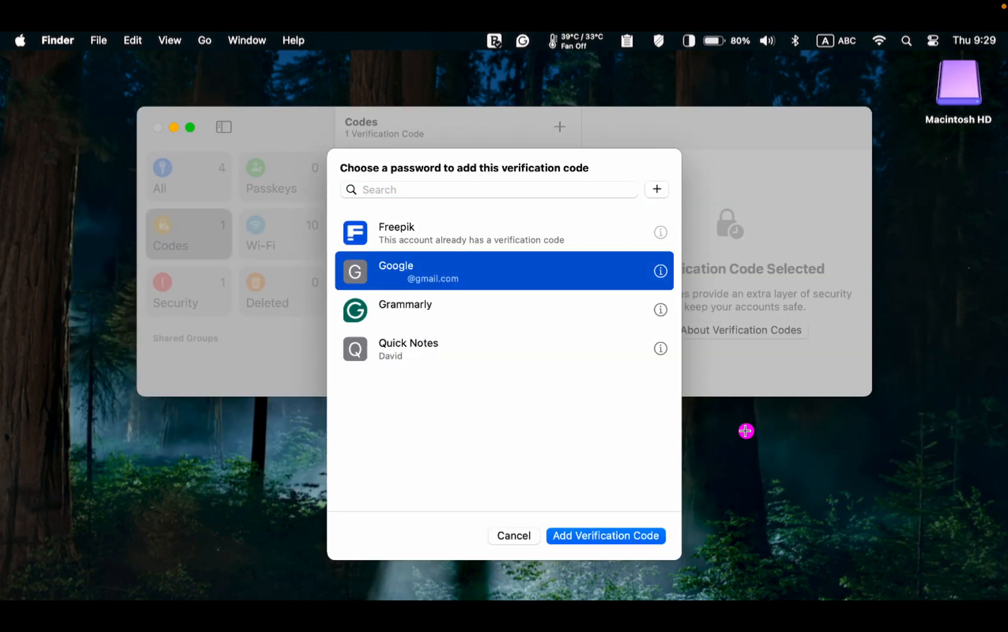
mouse_move(666, 475)
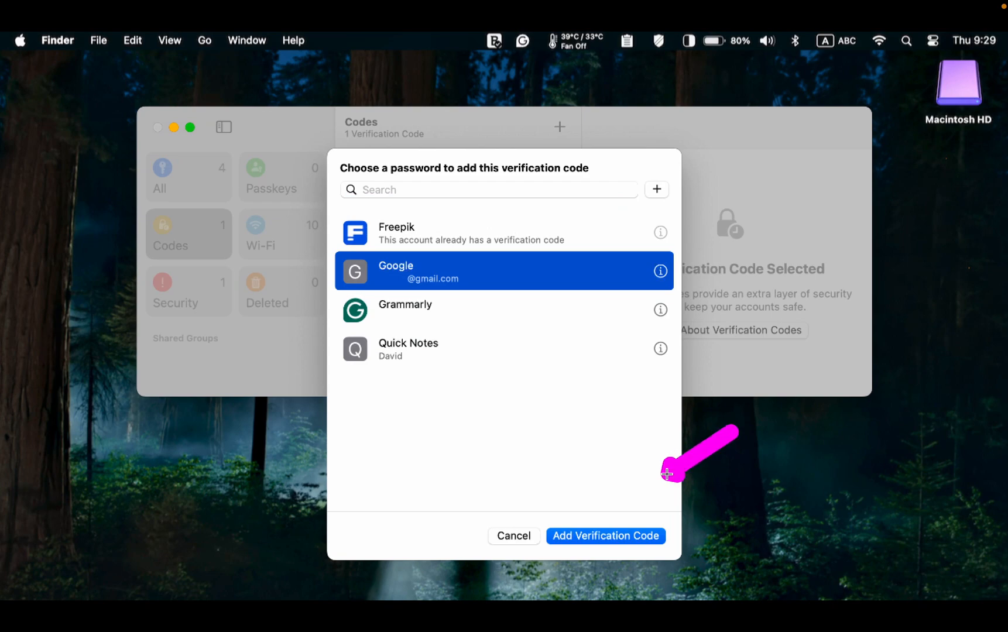
mouse_move(652, 481)
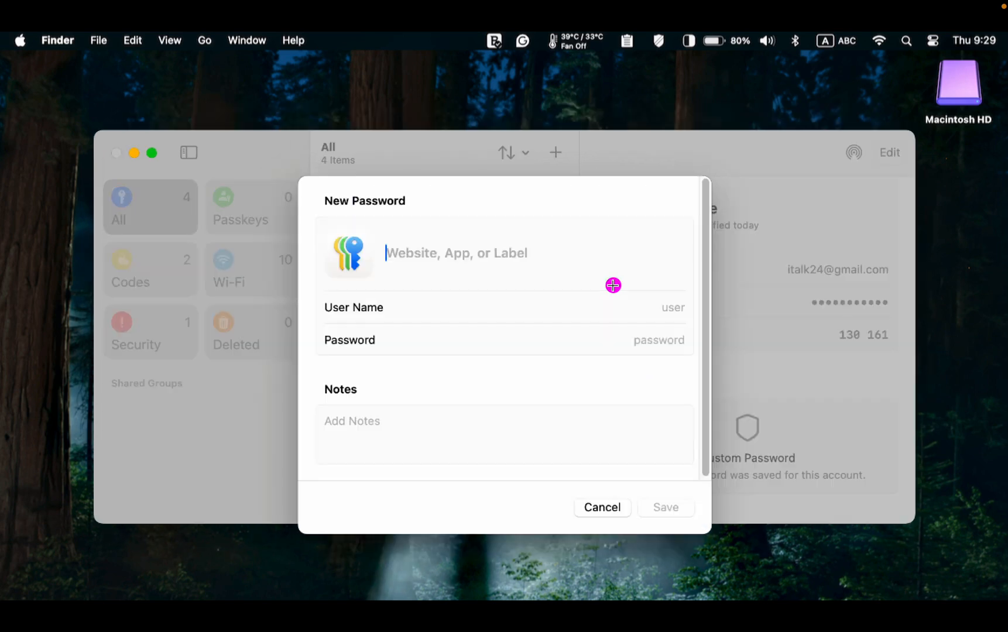
mouse_move(636, 297)
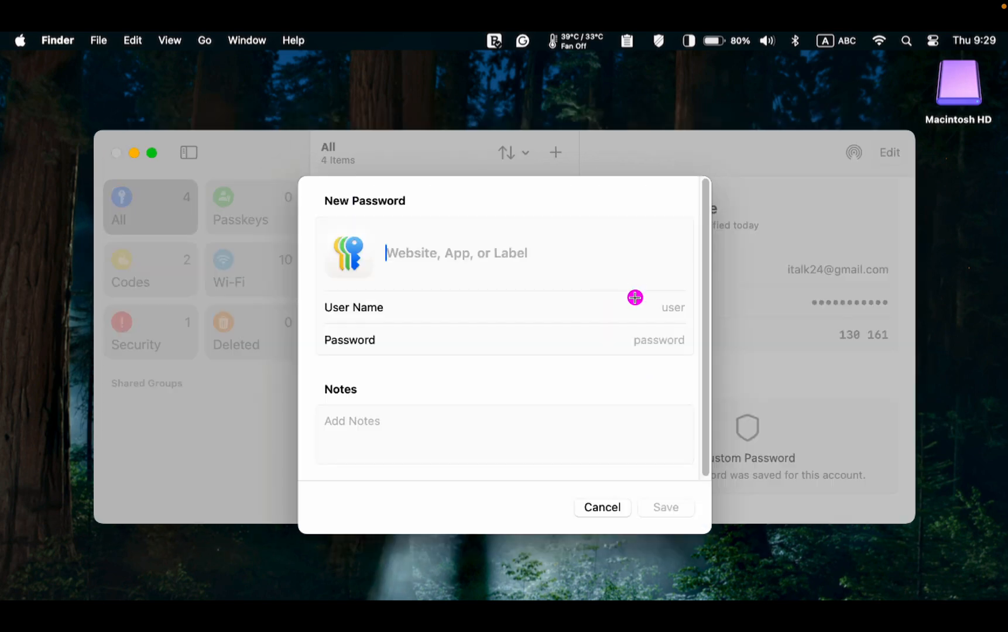
Save a new login labelled Google and attach the verification code to it
type("Google")
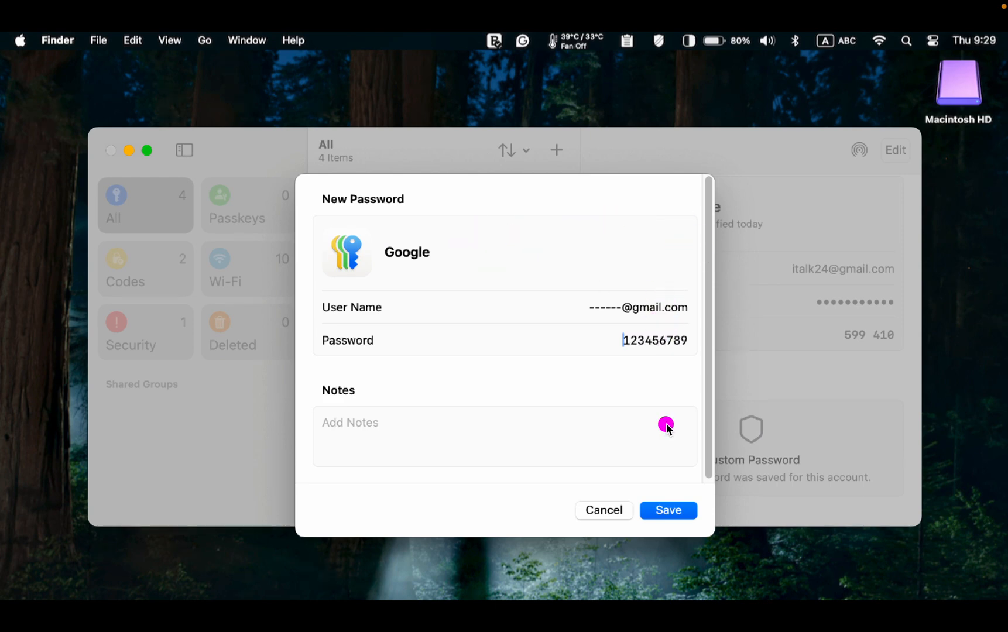
mouse_move(676, 459)
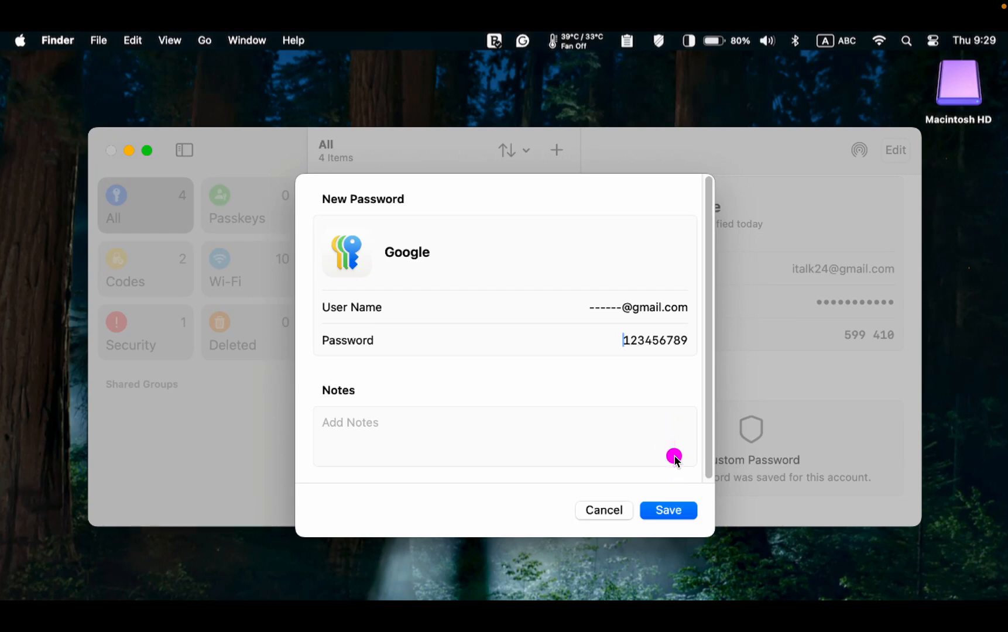
left_click(668, 510)
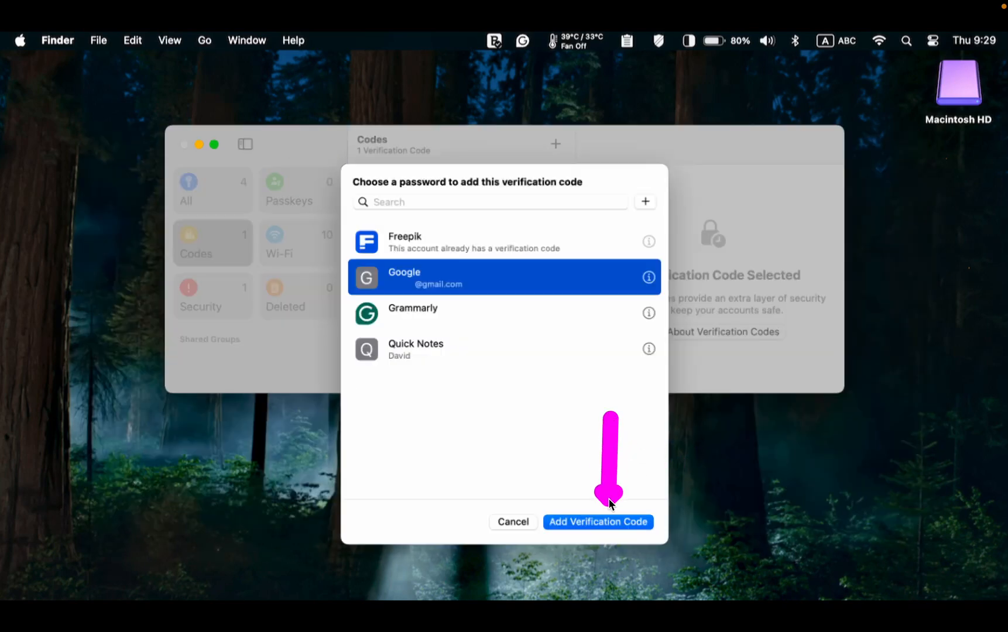
left_click(597, 522)
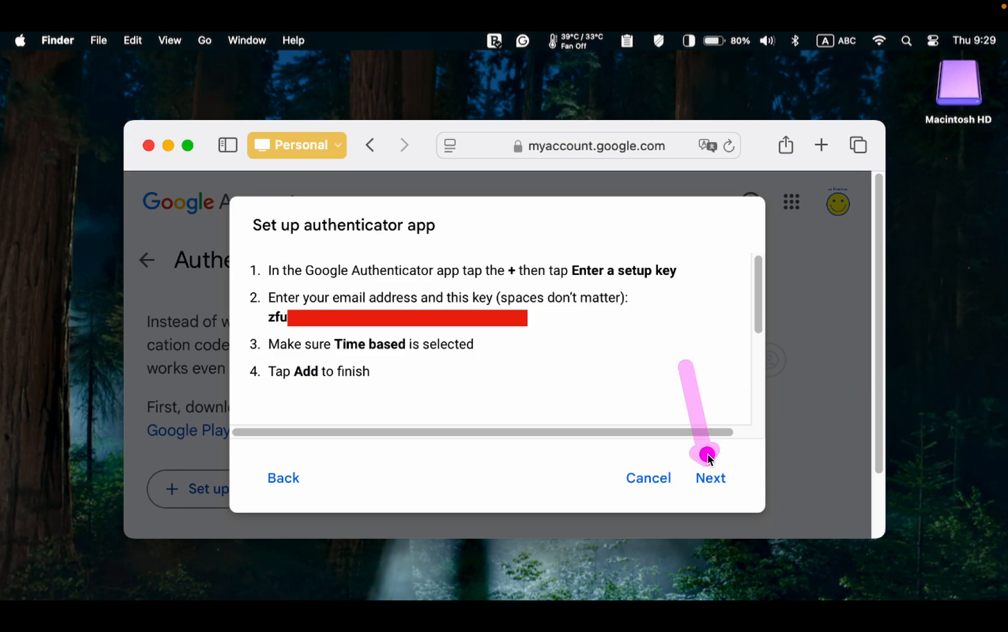
Continue to the code field and verify with the six-digit code from Passwords
left_click(711, 477)
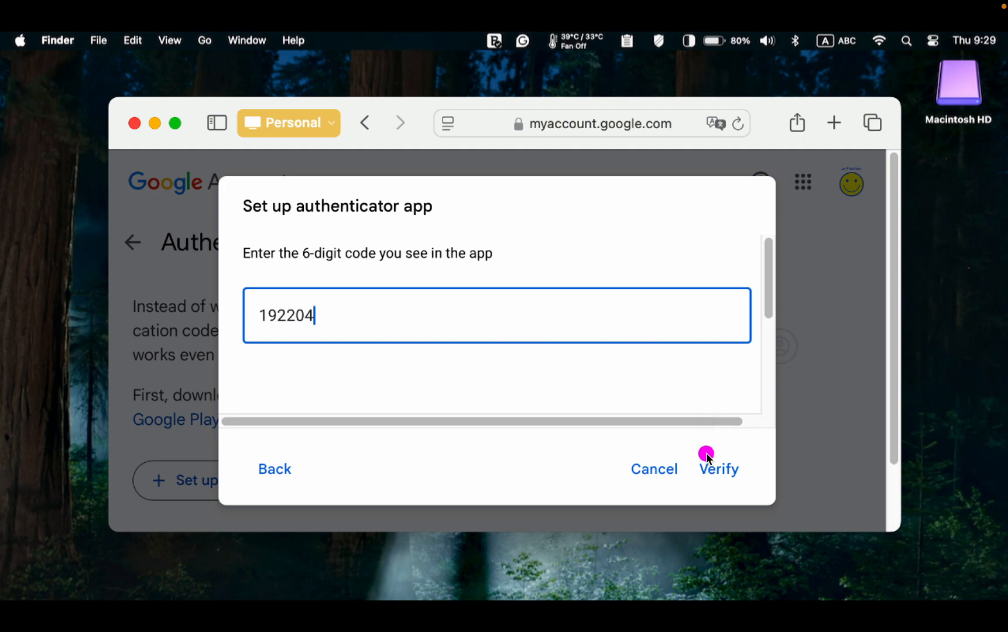
left_click(719, 468)
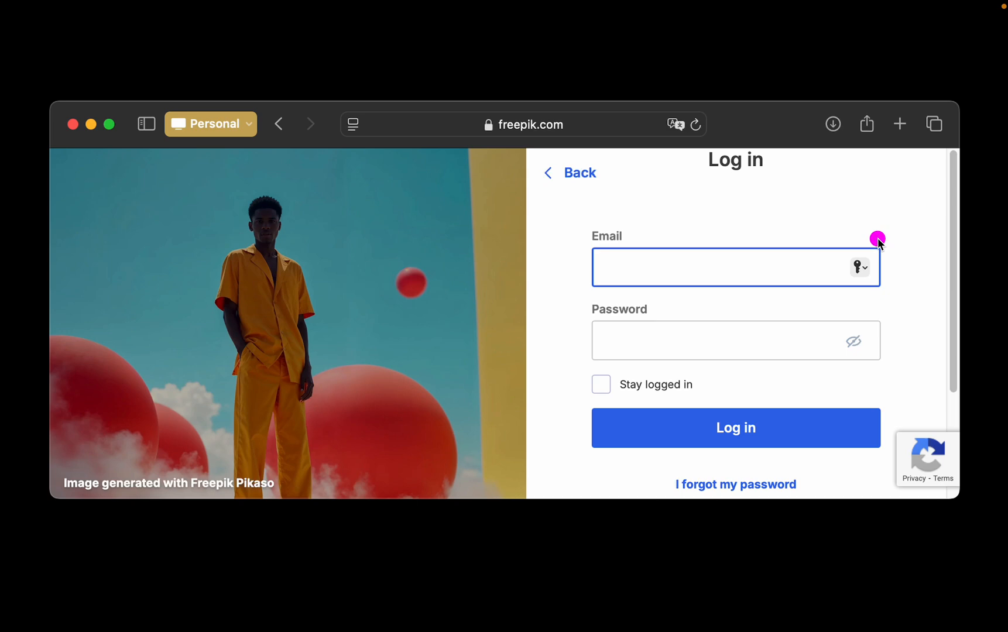
mouse_move(914, 193)
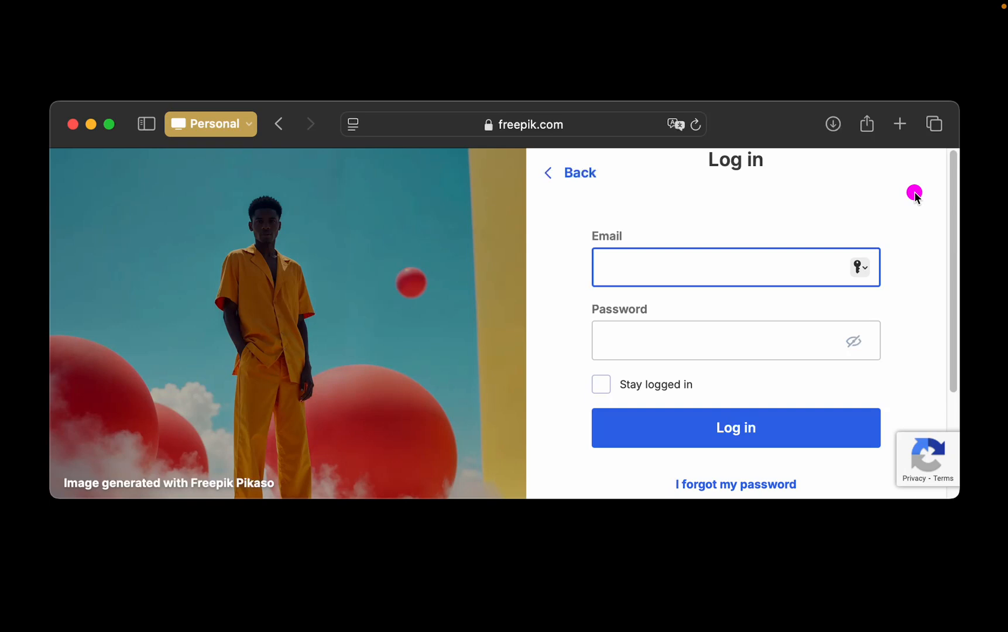